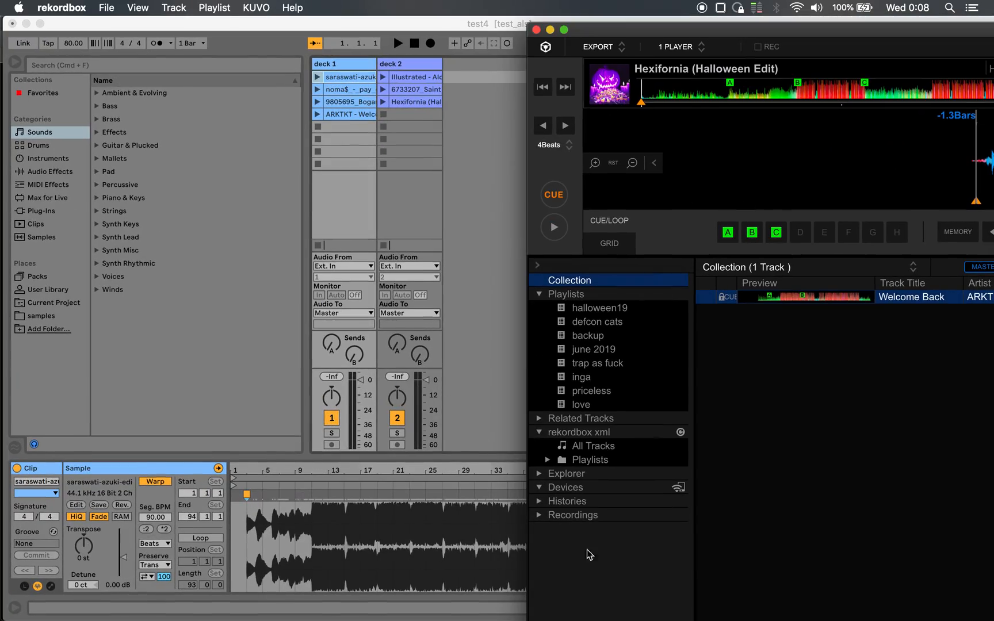
{"action": "mouse_move", "coordinate": [710, 408]}
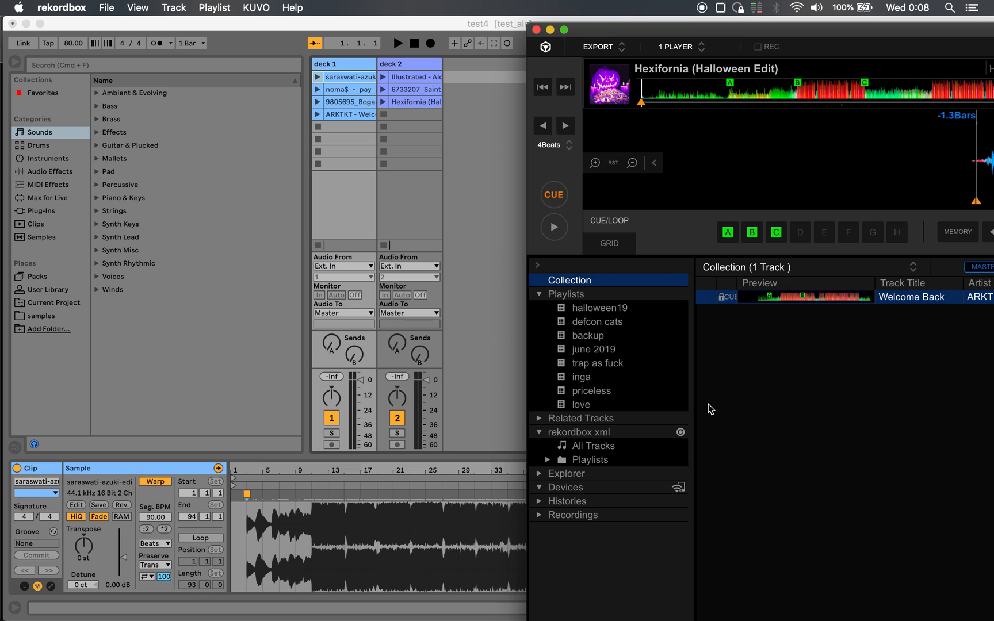
{"action": "mouse_move", "coordinate": [814, 286]}
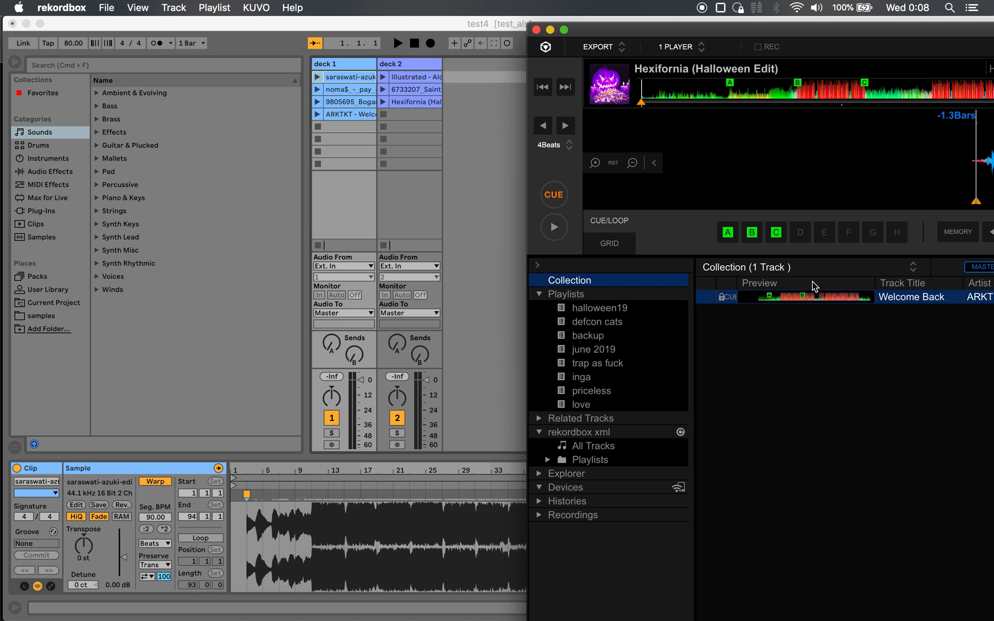
{"action": "mouse_move", "coordinate": [894, 34]}
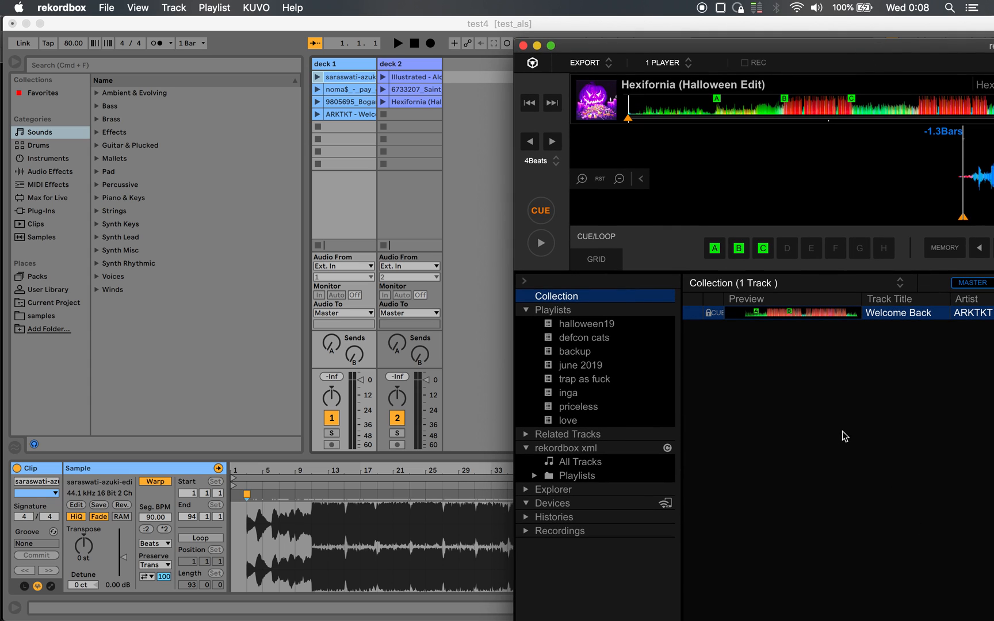
{"action": "mouse_move", "coordinate": [482, 361]}
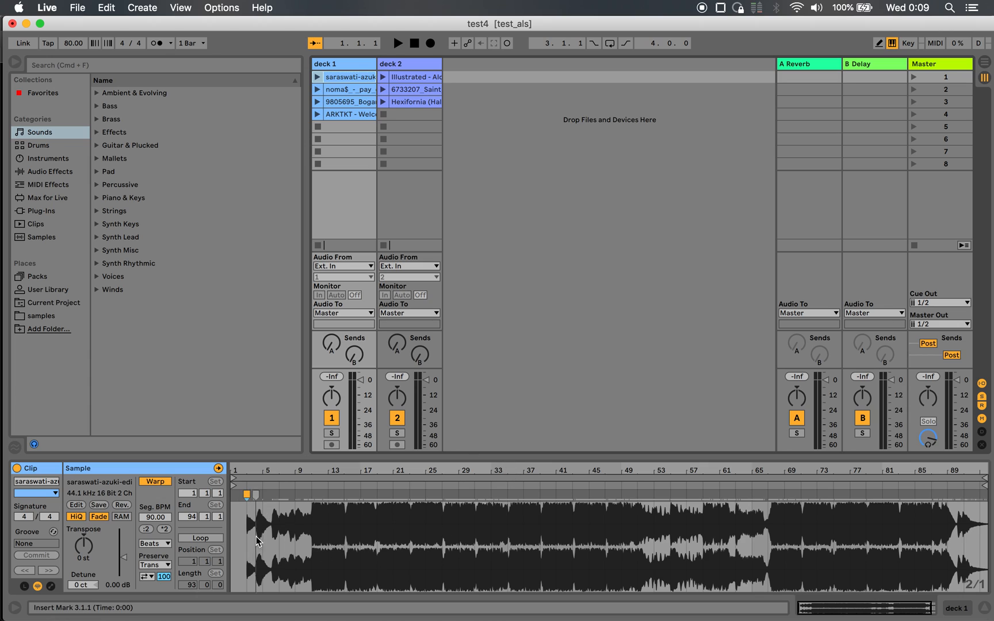
{"action": "mouse_move", "coordinate": [413, 531]}
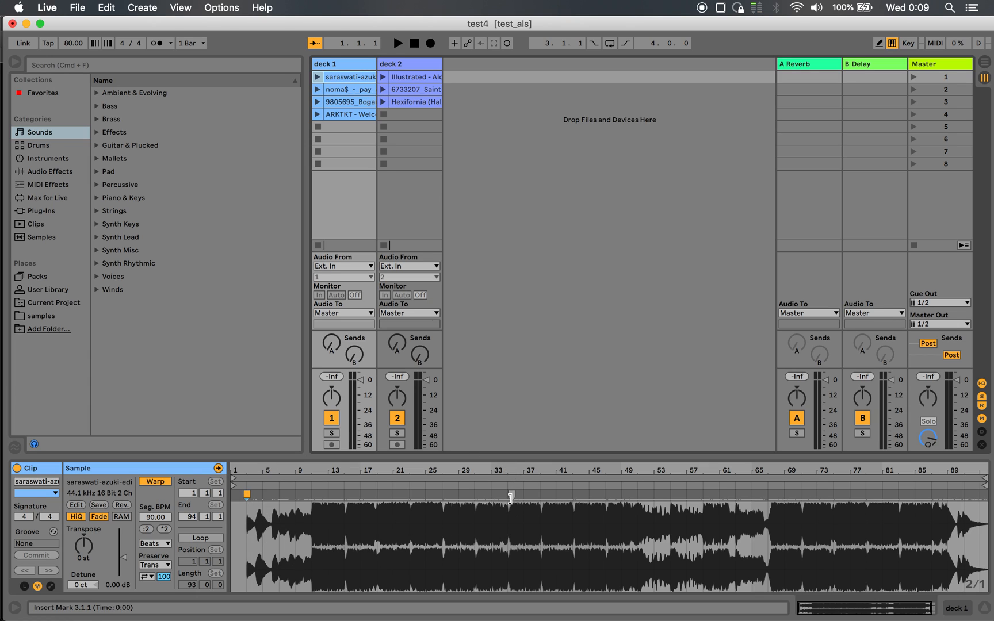
{"action": "mouse_move", "coordinate": [678, 513]}
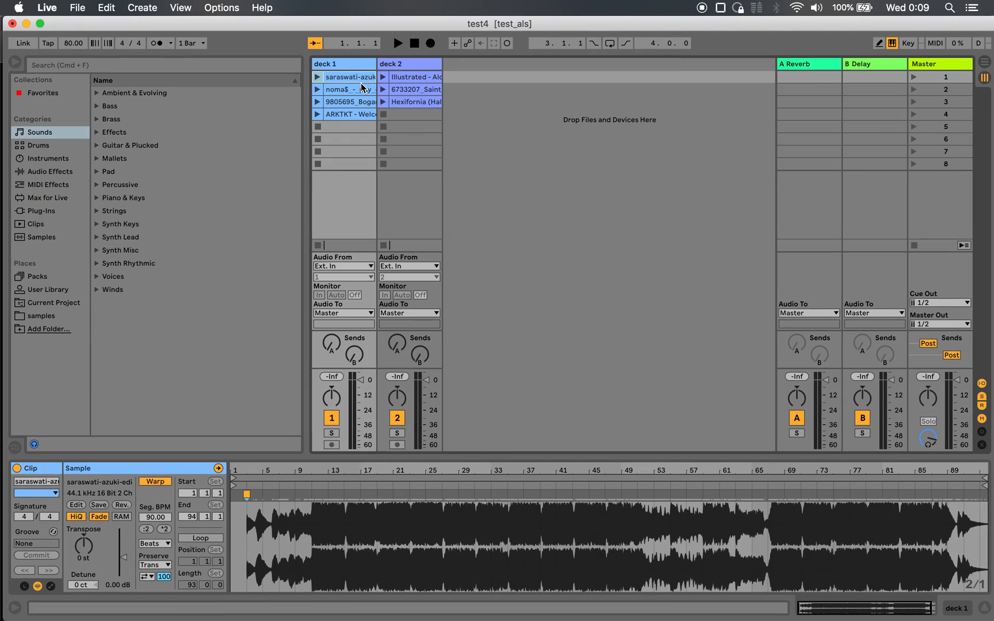
Inspect the Welcome Back and saraswati deck 1 clips and their warp markers in Clip View.
{"action": "left_click", "coordinate": [416, 77]}
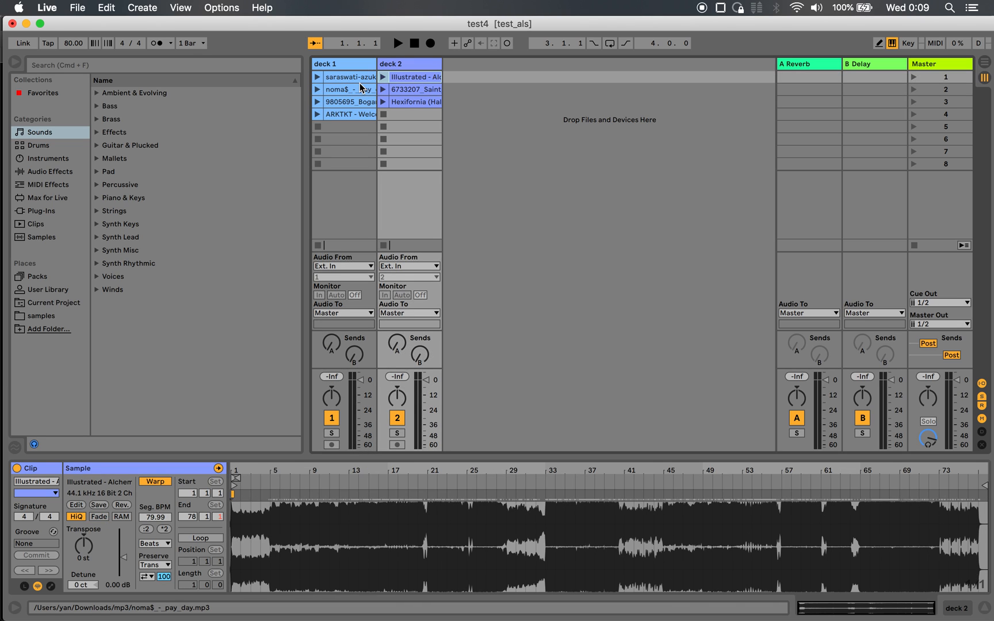
{"action": "left_click", "coordinate": [347, 114]}
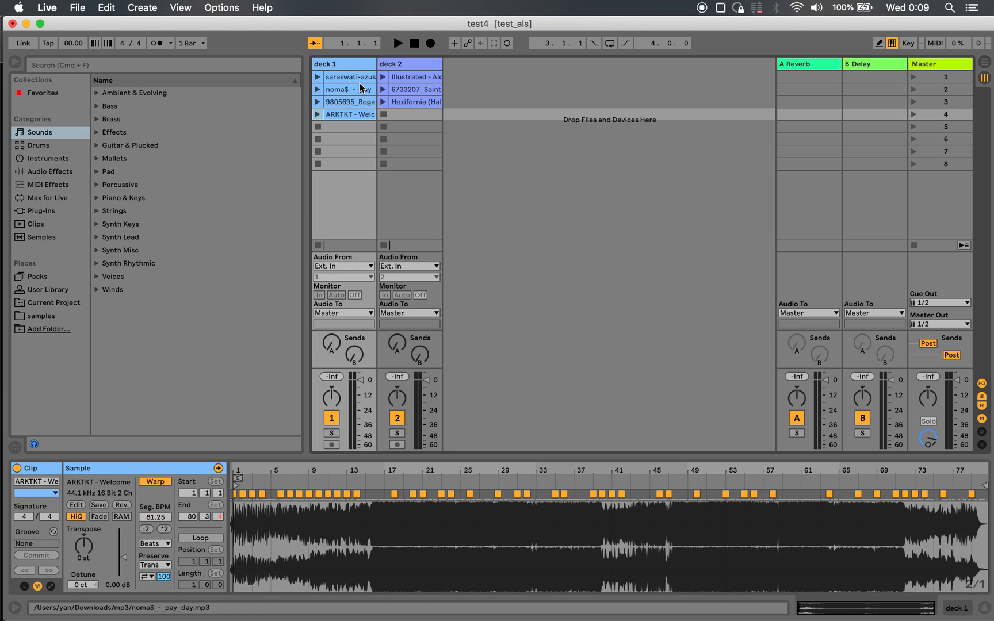
{"action": "left_click", "coordinate": [349, 77]}
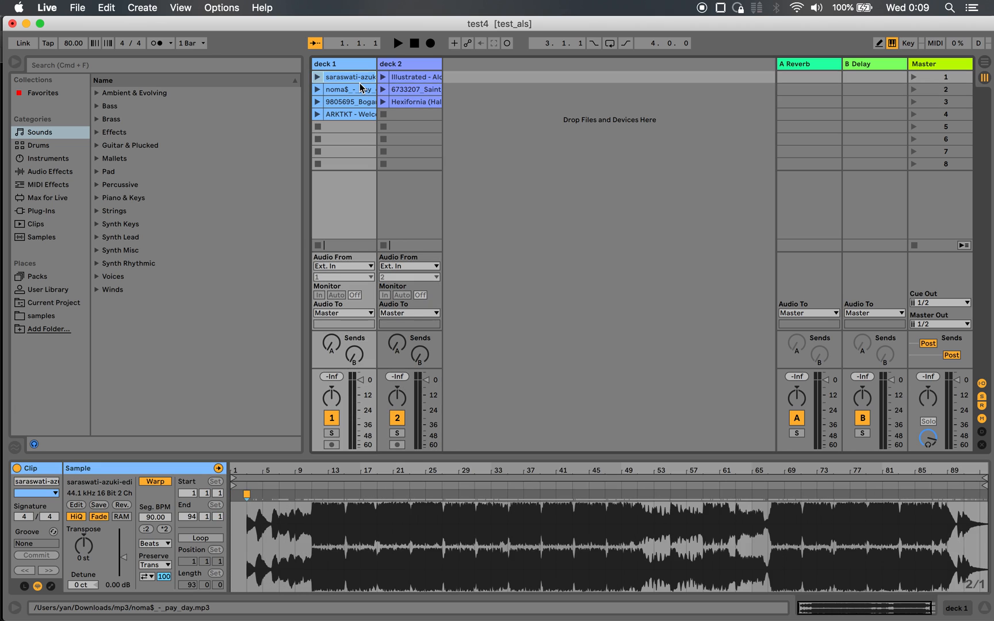
{"action": "left_click", "coordinate": [600, 495]}
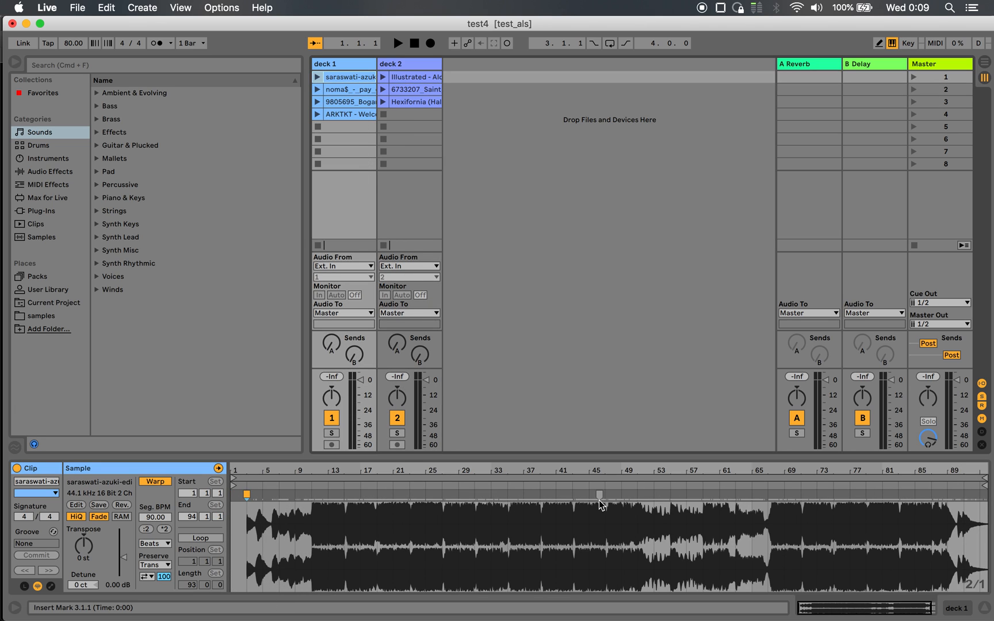
{"action": "left_click", "coordinate": [348, 89]}
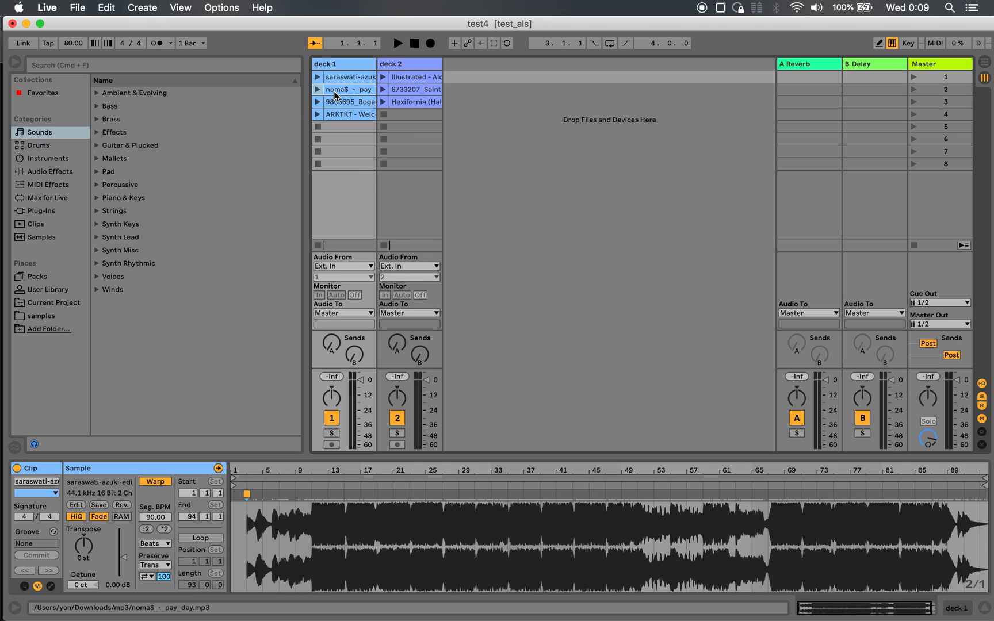
Inspect the deck 2 clip's marker near bar 25, then the Welcome Back clip again.
{"action": "left_click", "coordinate": [412, 90]}
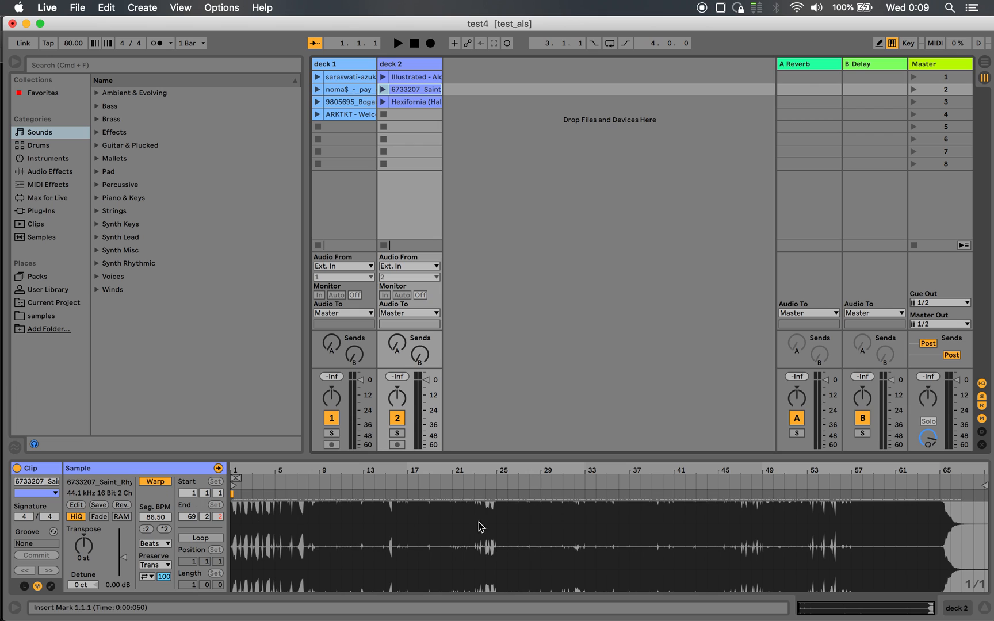
{"action": "left_click", "coordinate": [503, 497]}
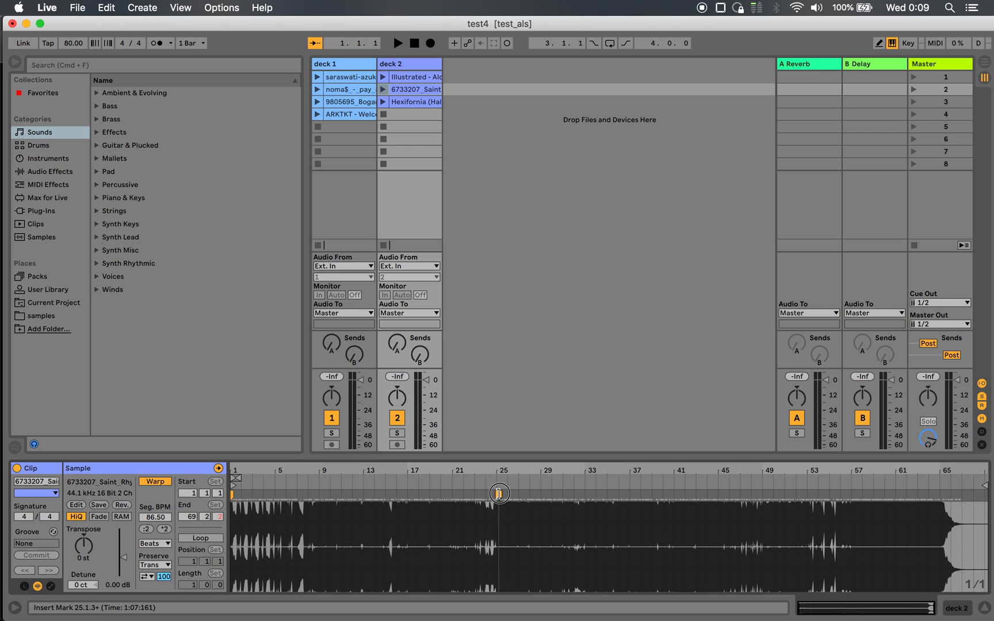
{"action": "left_click", "coordinate": [351, 114]}
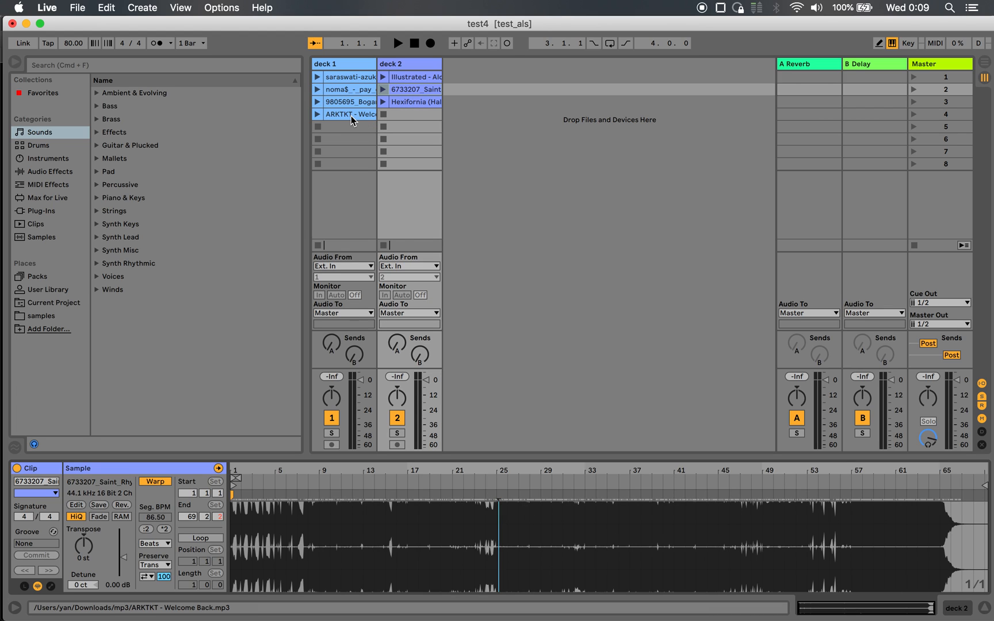
{"action": "left_click", "coordinate": [350, 114]}
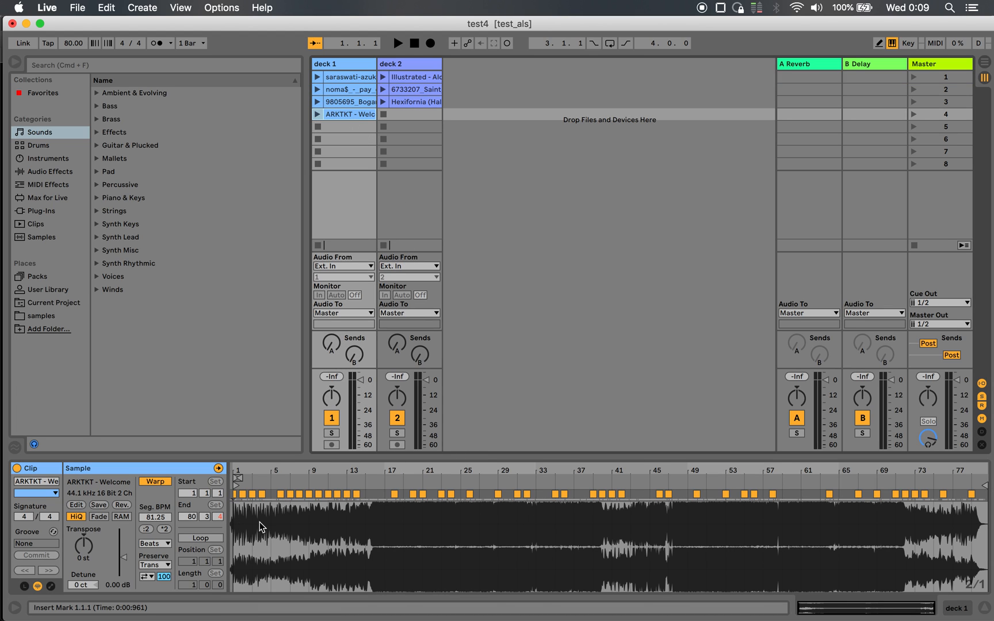
{"action": "mouse_move", "coordinate": [494, 538]}
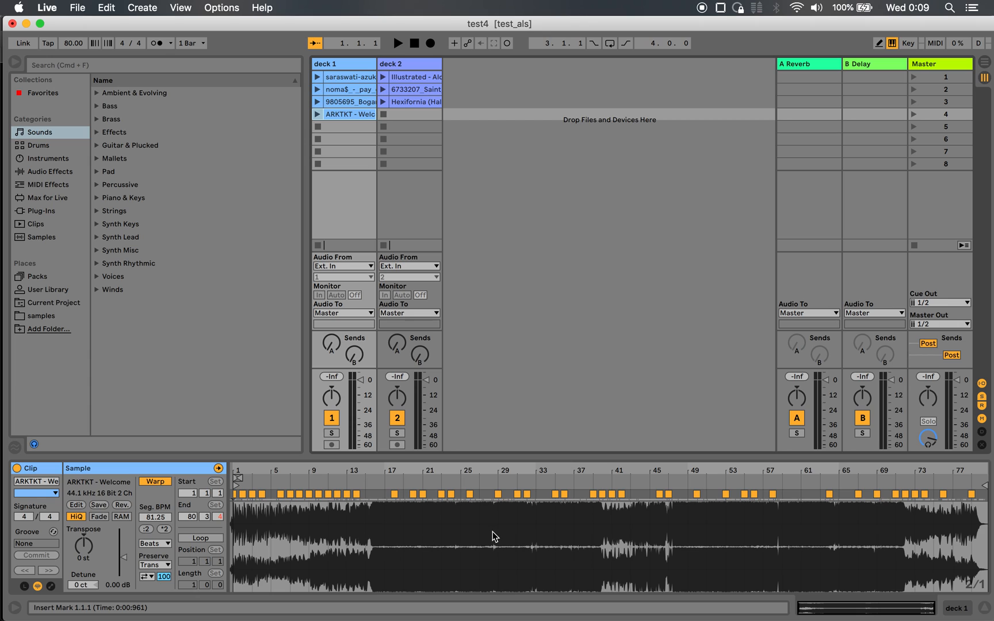
{"action": "mouse_move", "coordinate": [407, 527]}
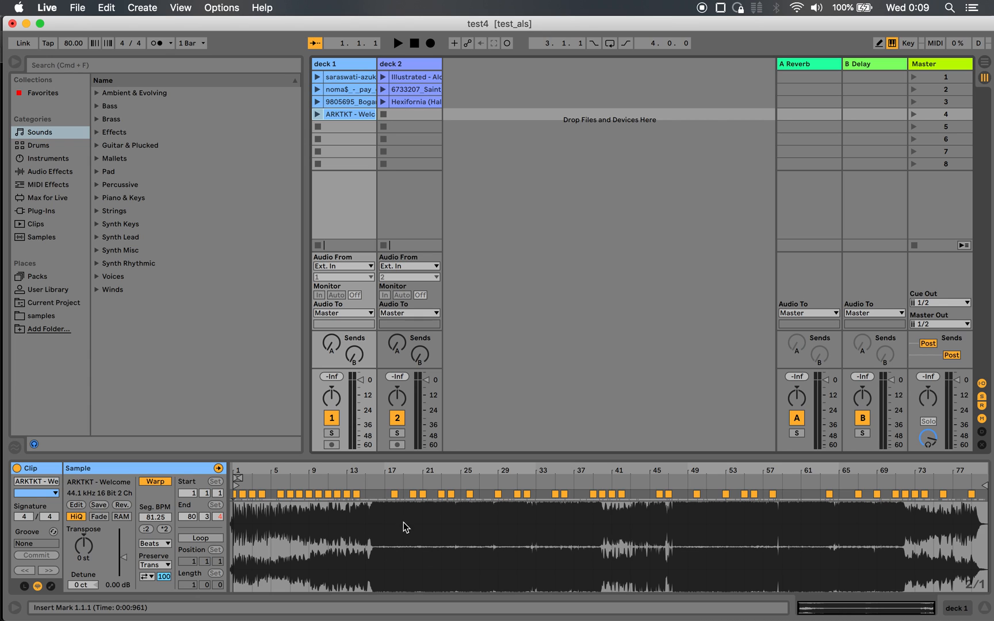
{"action": "mouse_move", "coordinate": [480, 536]}
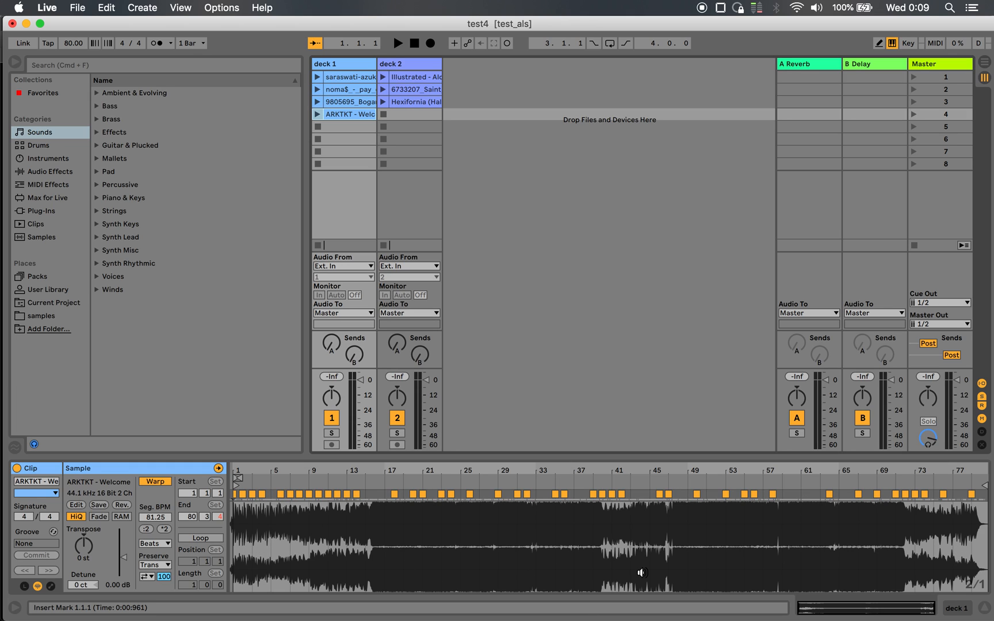
{"action": "left_click", "coordinate": [350, 77]}
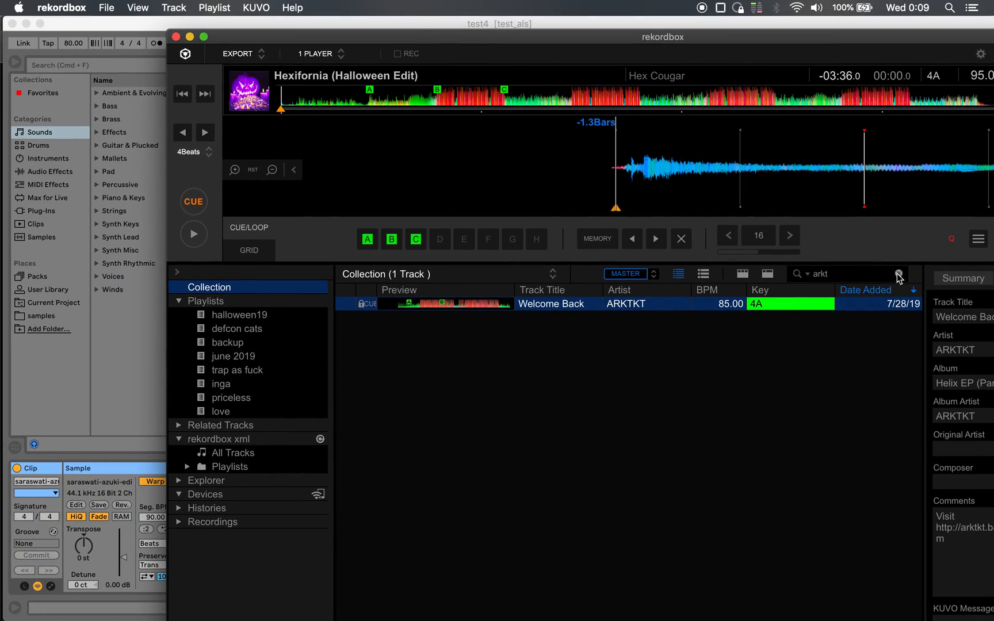
Back in rekordbox, clear the track search so the full 506-track collection is listed.
{"action": "left_click", "coordinate": [899, 273]}
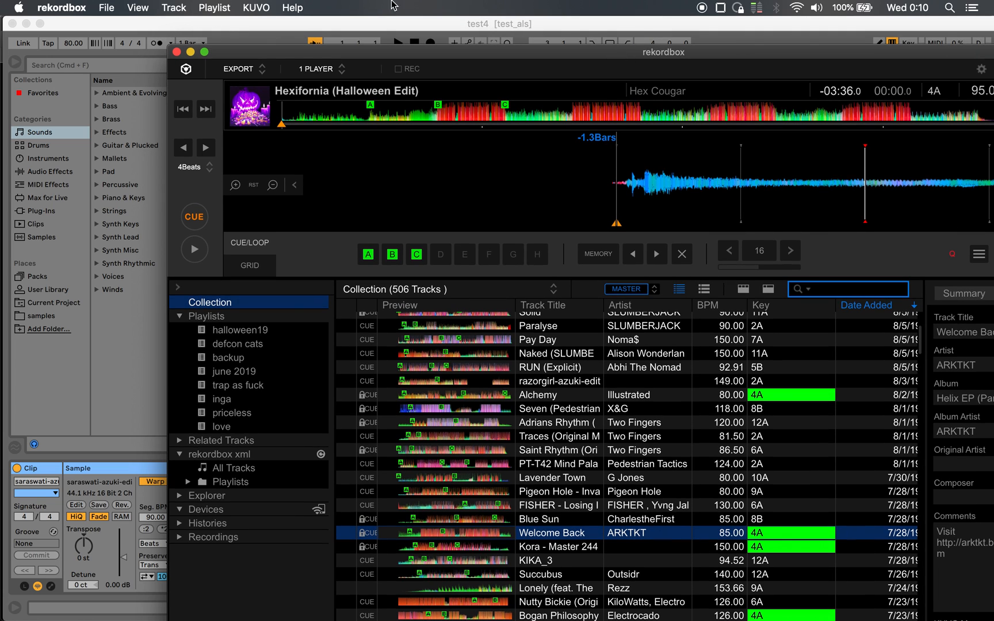
{"action": "left_click", "coordinate": [106, 8]}
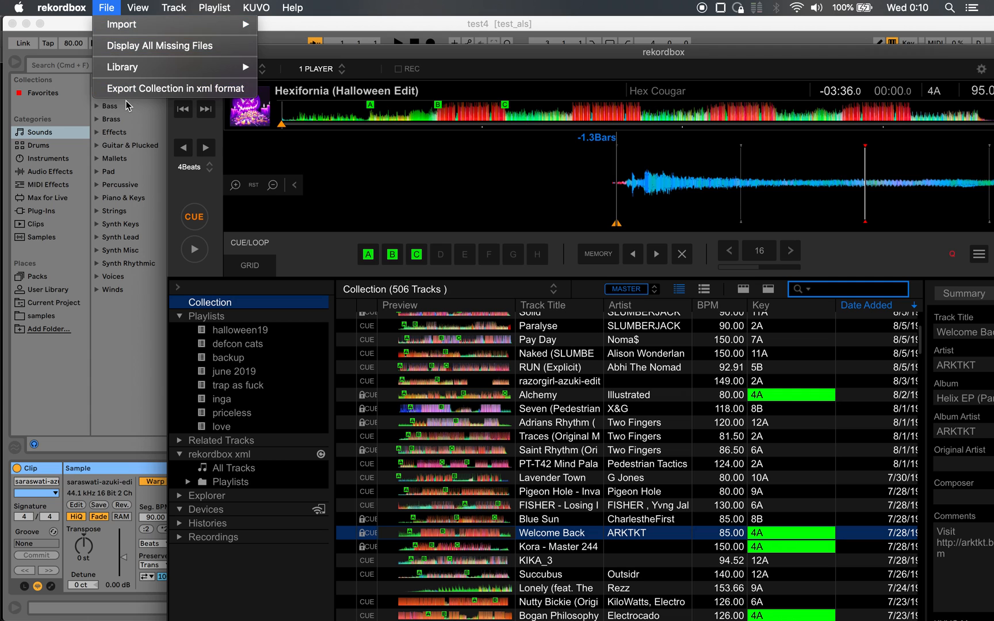
Export the collection in xml format as rekordbox.xml in Documents, overwriting the existing file.
{"action": "left_click", "coordinate": [172, 89]}
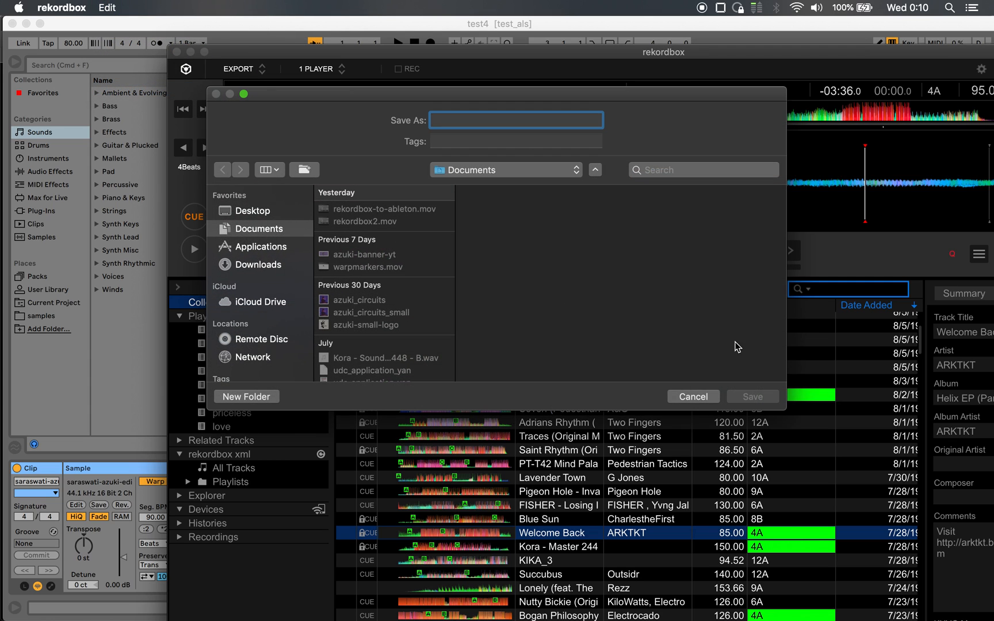
{"action": "type", "text": "reko"}
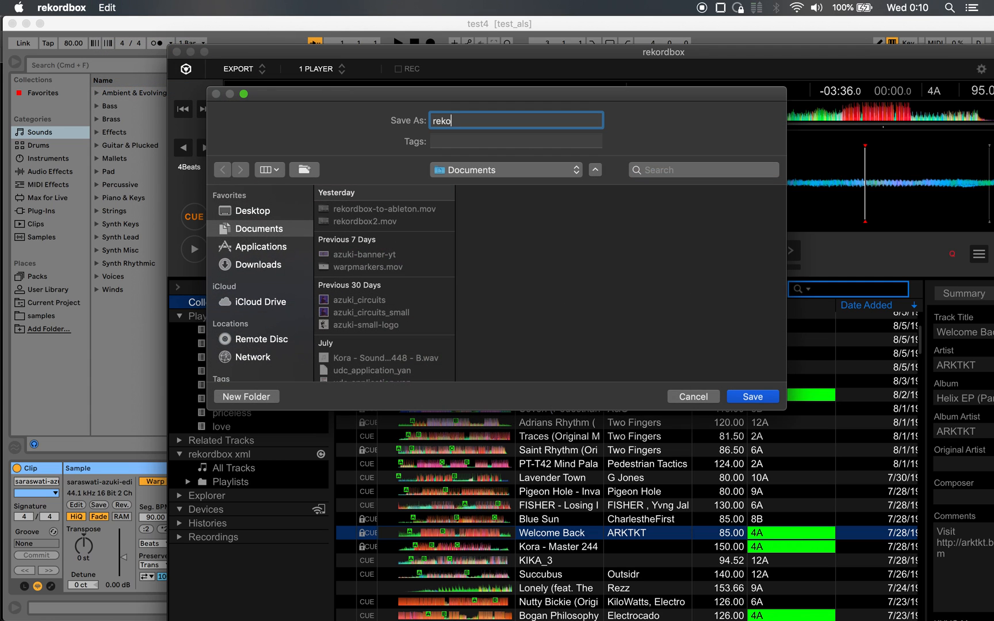
{"action": "key", "text": "backspace"}
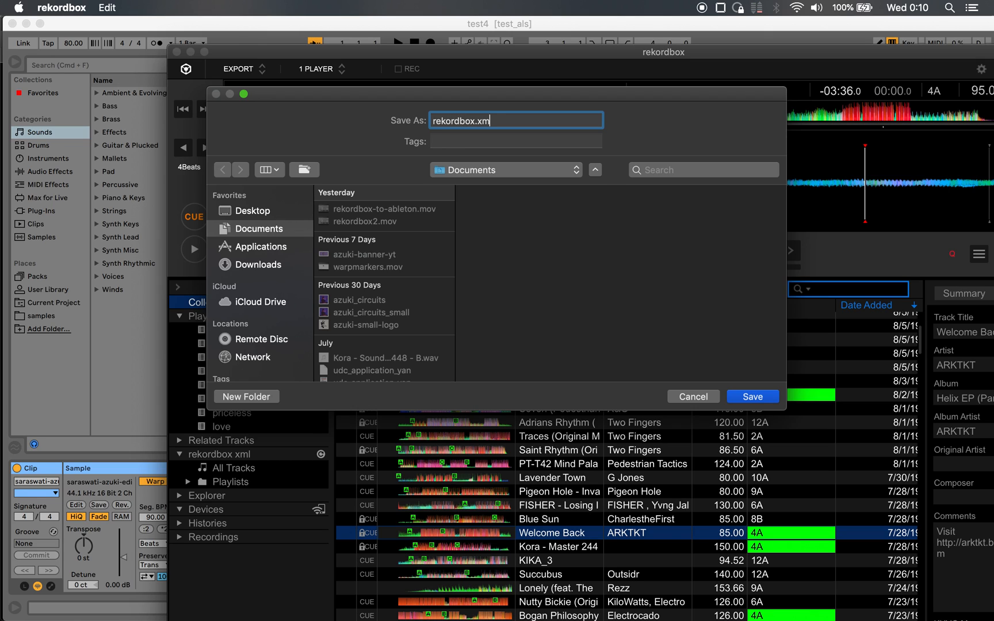
{"action": "left_click", "coordinate": [753, 396]}
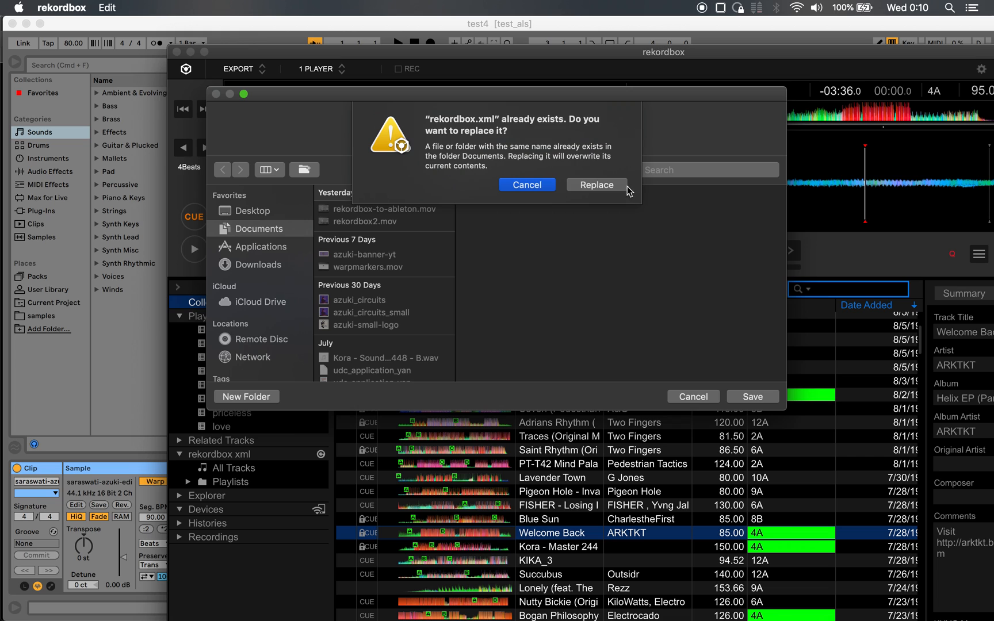
{"action": "left_click", "coordinate": [595, 184]}
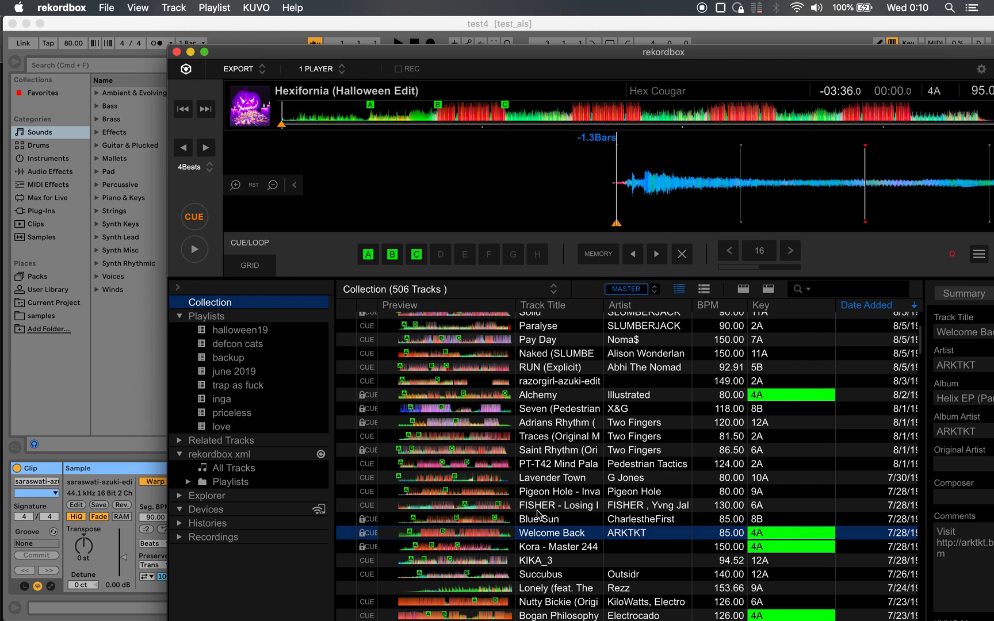
Scroll the collection to its newest tracks, then switch to the script's GitHub page.
{"action": "scroll", "scroll_direction": "up", "scroll_amount": 3}
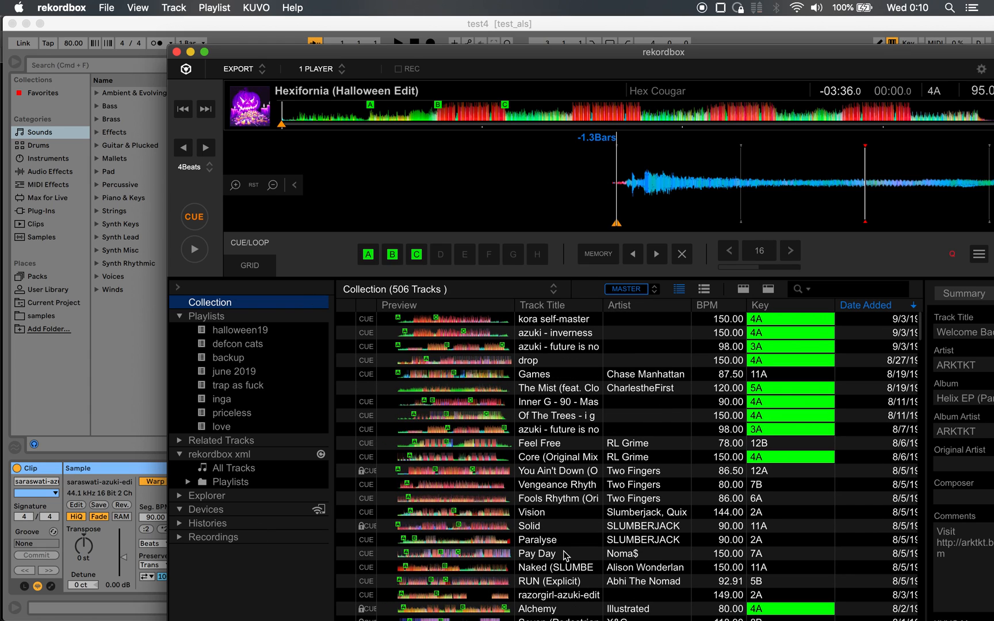
{"action": "mouse_move", "coordinate": [779, 361]}
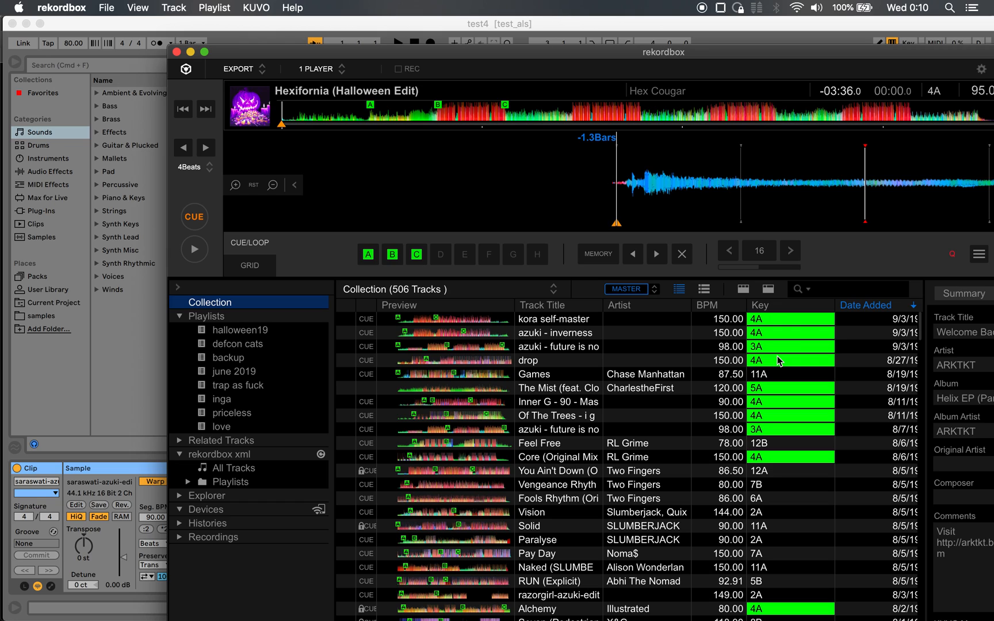
{"action": "mouse_move", "coordinate": [571, 113]}
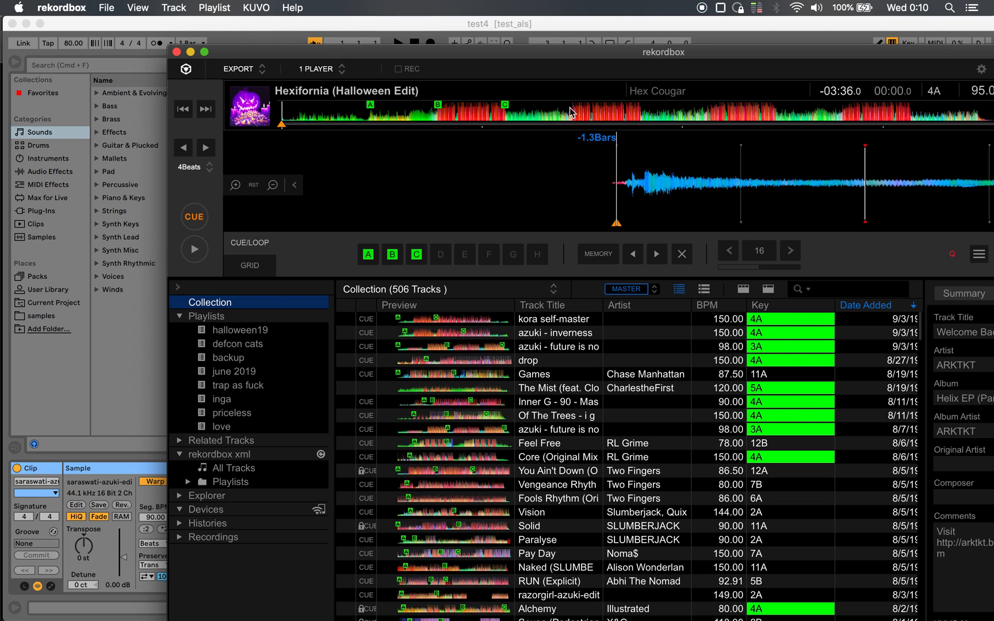
{"action": "mouse_move", "coordinate": [423, 136]}
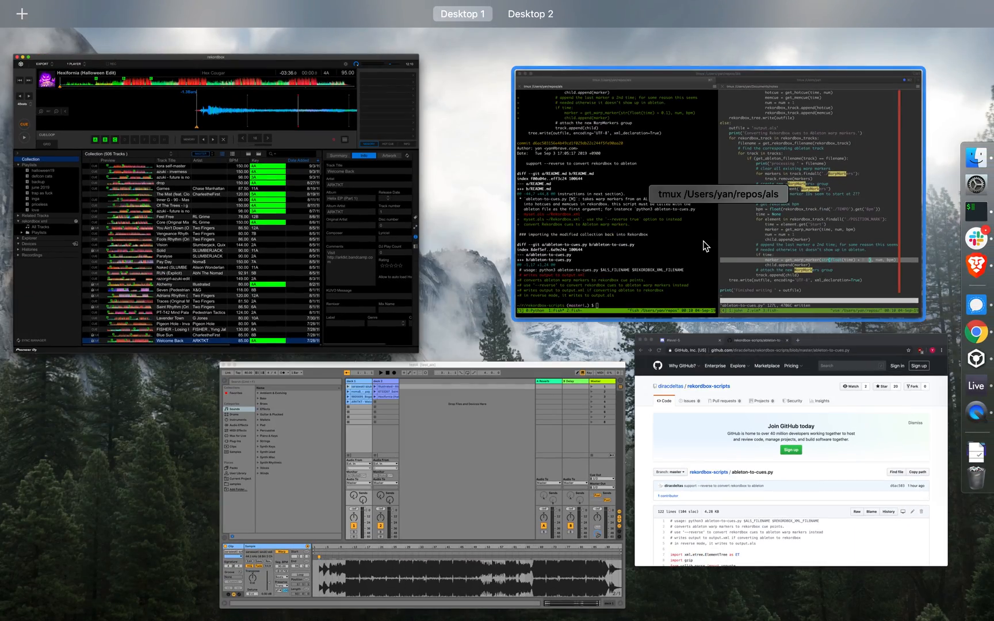
{"action": "left_click", "coordinate": [755, 475]}
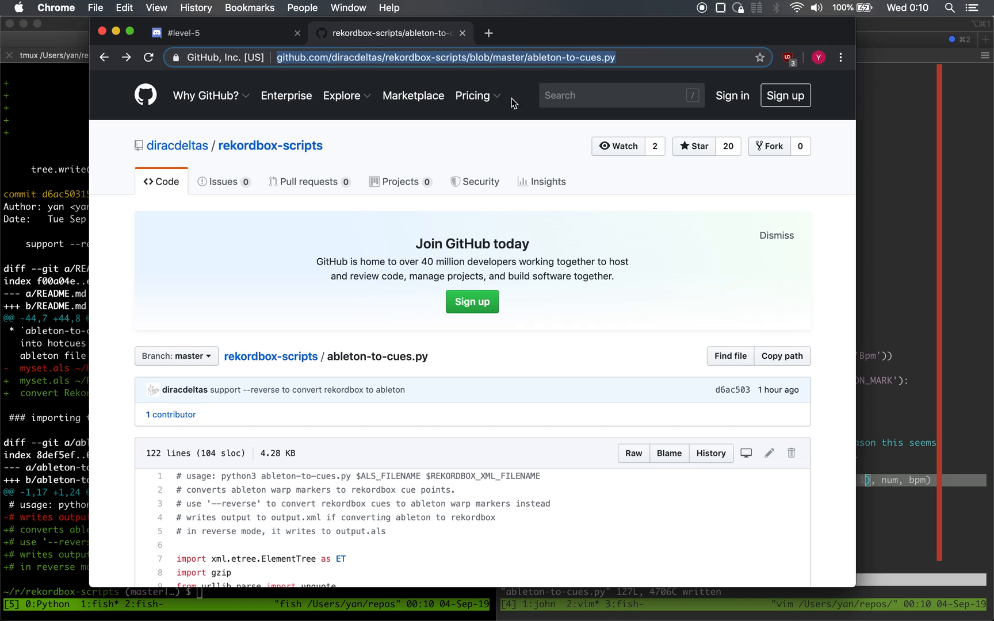
{"action": "mouse_move", "coordinate": [519, 53]}
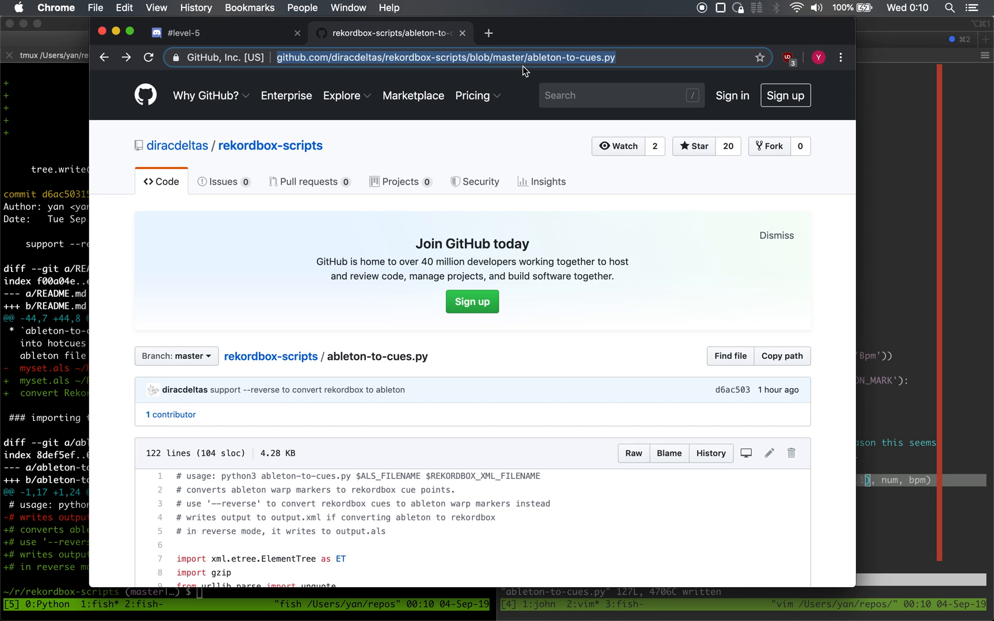
Review the ableton-to-cues.py usage comments including --reverse, then load the script's raw source.
{"action": "scroll", "scroll_direction": "down", "scroll_amount": 3}
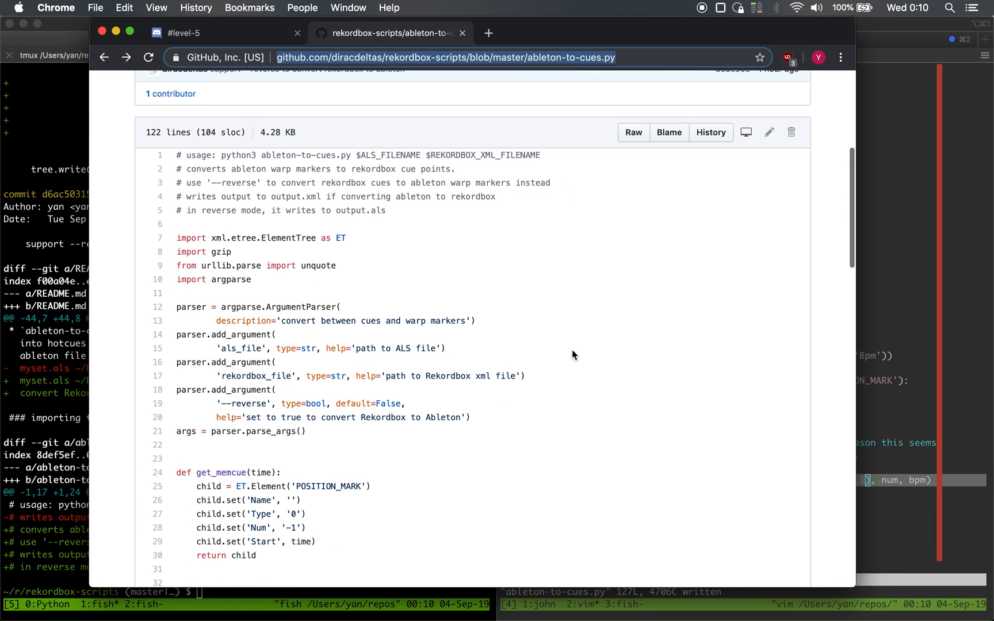
{"action": "scroll", "scroll_direction": "up", "scroll_amount": 3}
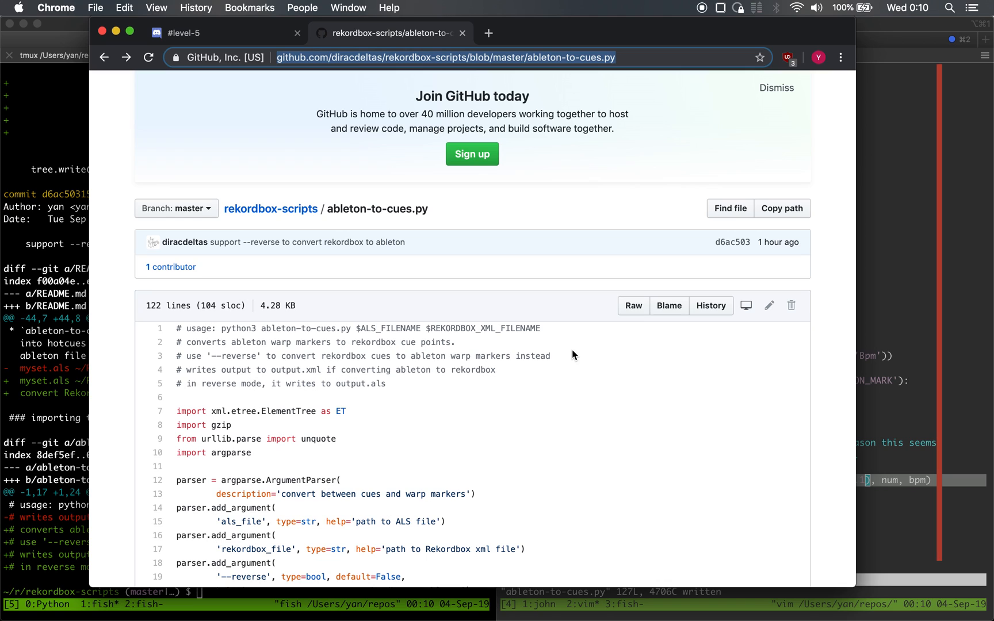
{"action": "mouse_move", "coordinate": [354, 204]}
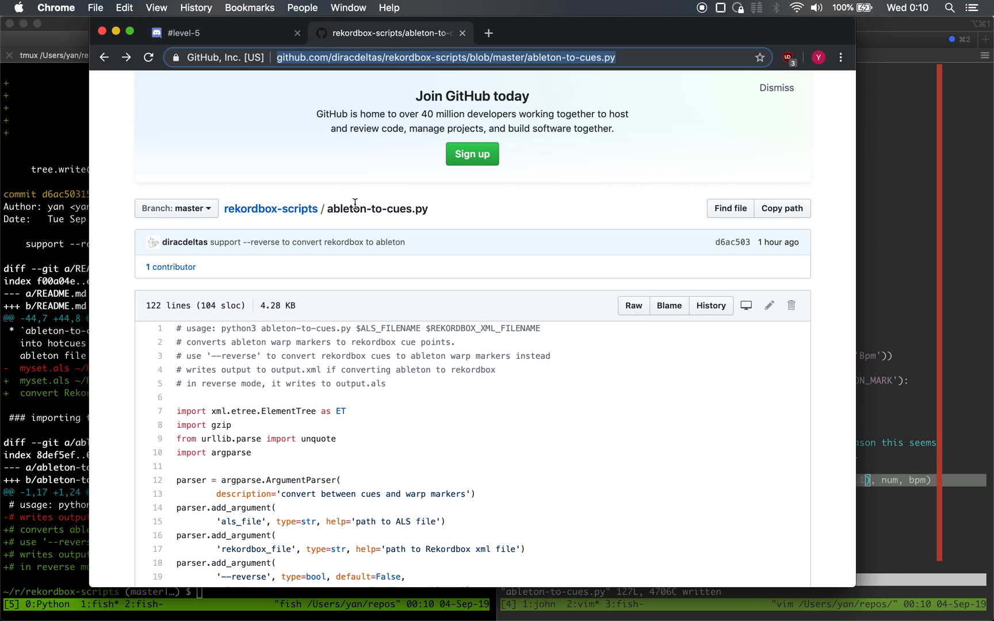
{"action": "mouse_move", "coordinate": [711, 306]}
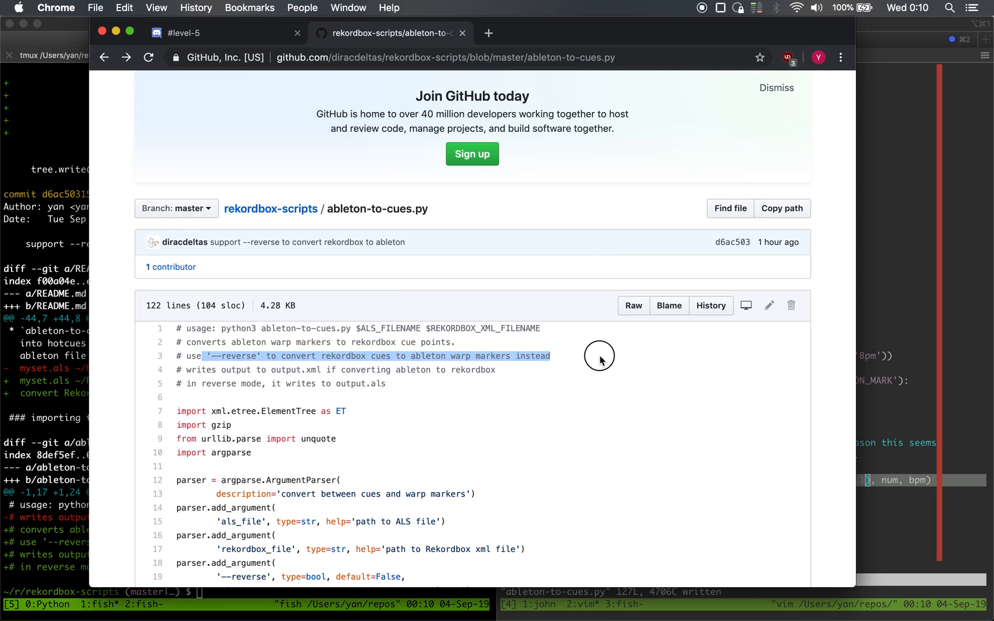
{"action": "mouse_move", "coordinate": [313, 356]}
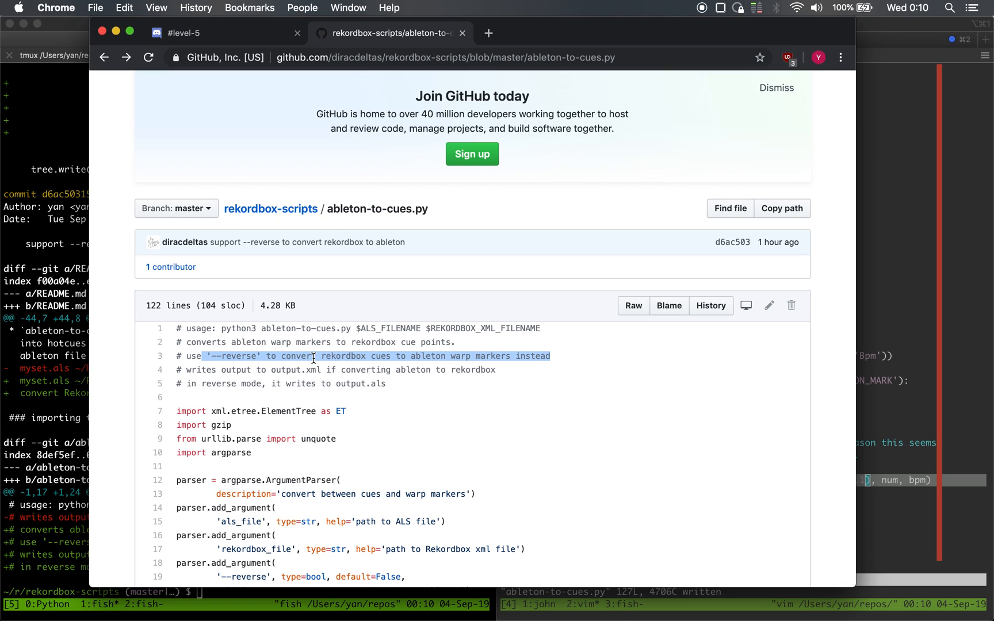
{"action": "mouse_move", "coordinate": [576, 360]}
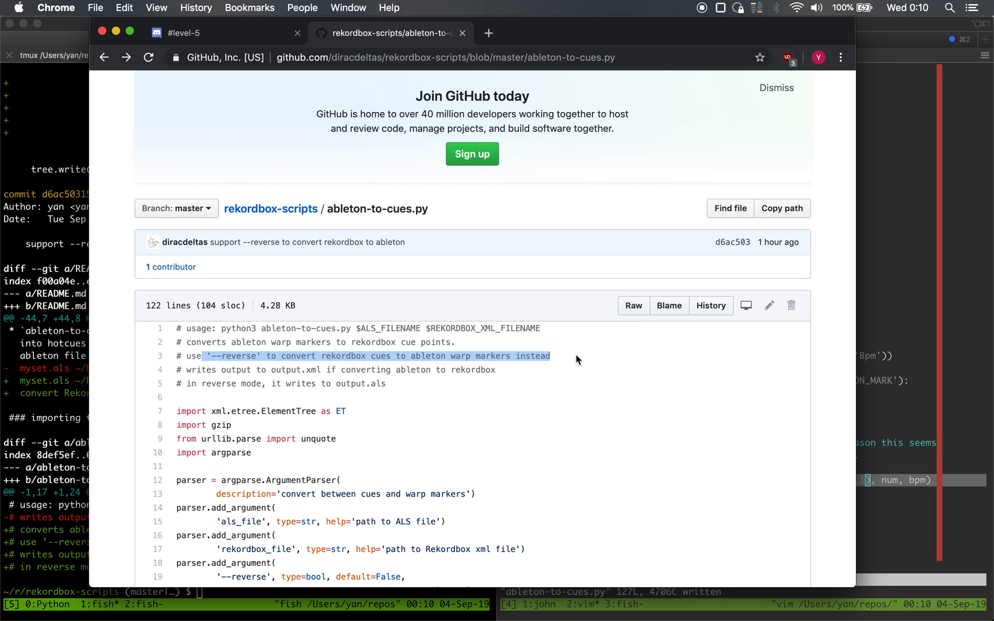
{"action": "left_click", "coordinate": [632, 306]}
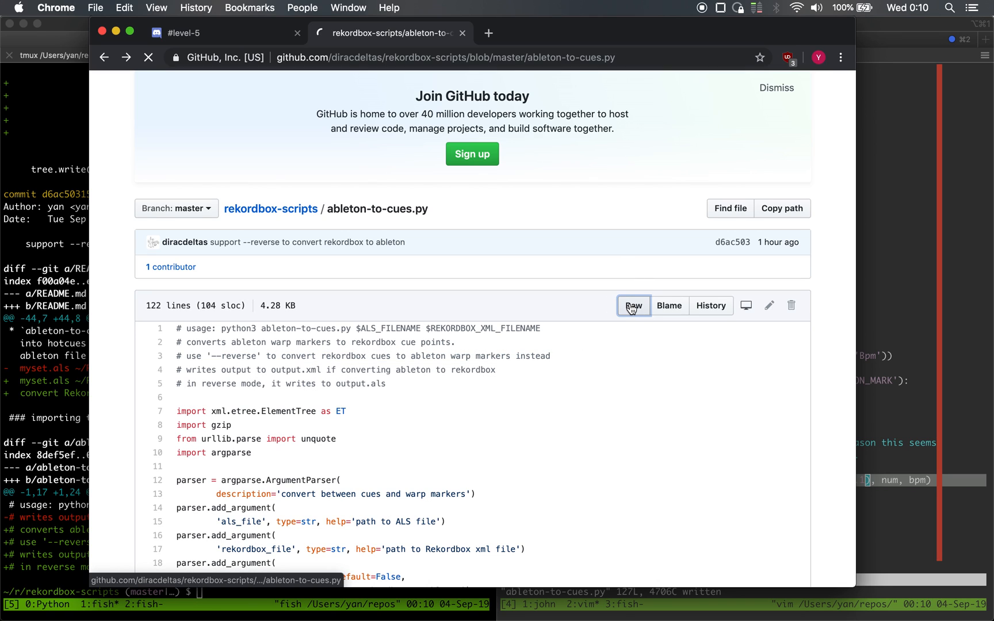
{"action": "right_click", "coordinate": [596, 235]}
{"action": "type", "text": "python3 ableton-to-cues.py ~/Documents/test."}
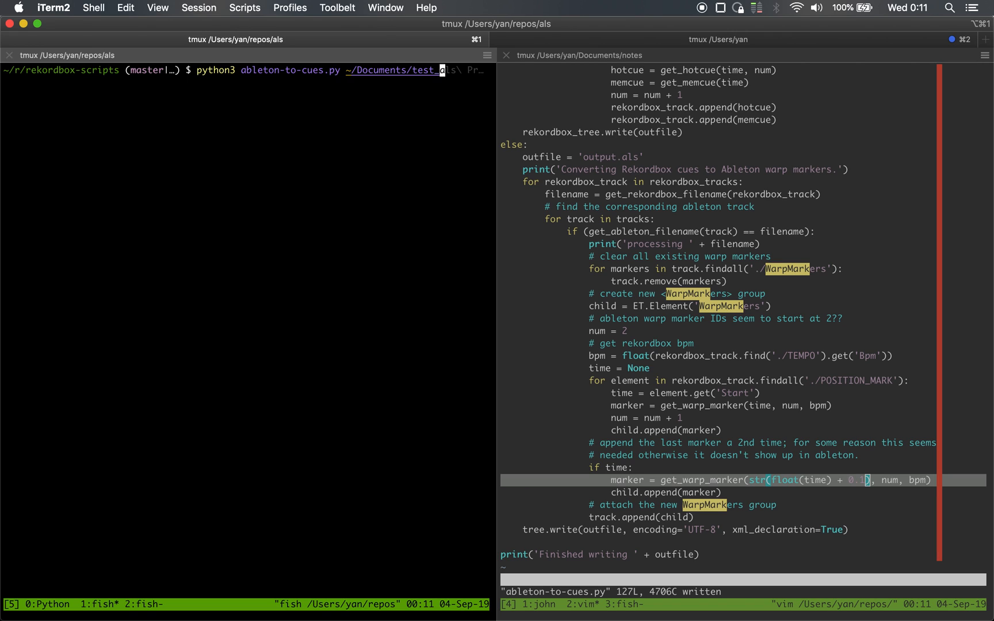
Run python3 ableton-to-cues.py on test4.als with ~/Documents/rekordbox.xml and --reverse=true, writing output.als.
{"action": "key", "text": "Tab"}
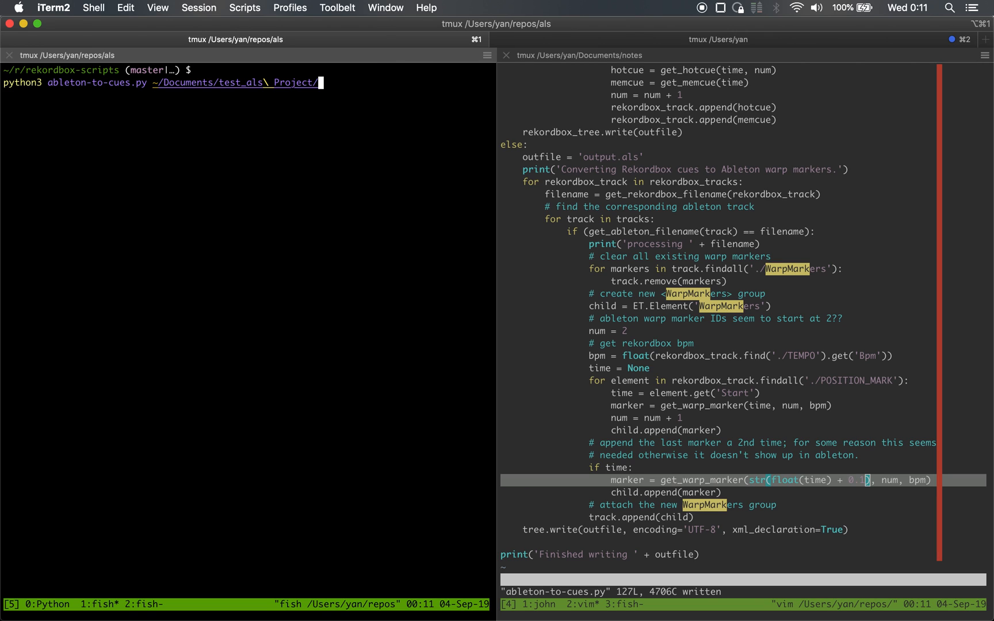
{"action": "type", "text": "test4"}
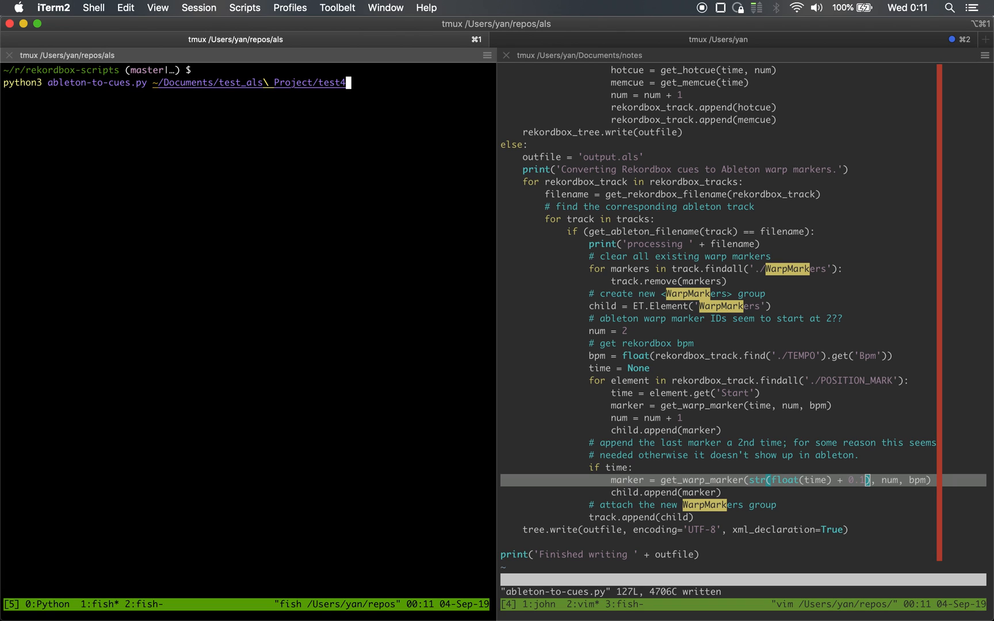
{"action": "type", "text": "als ~"}
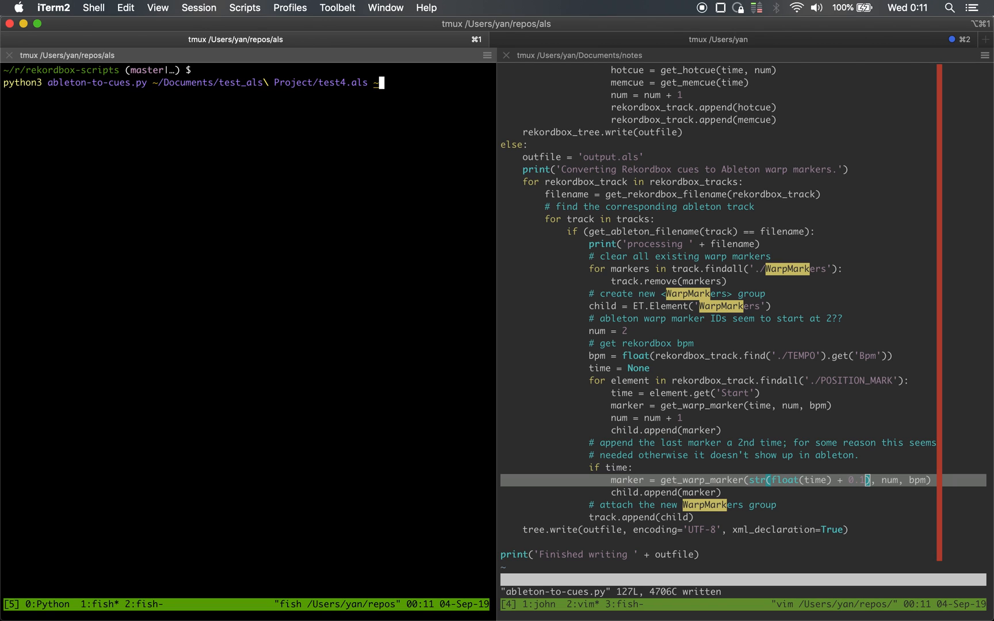
{"action": "type", "text": "/Documents/rekordbox.xml"}
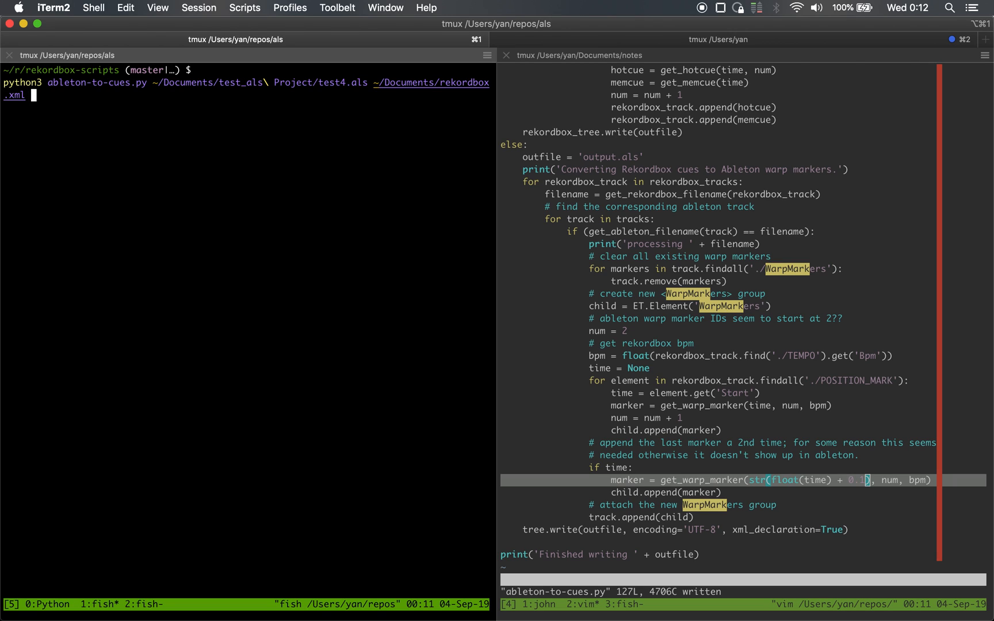
{"action": "type", "text": "--re"}
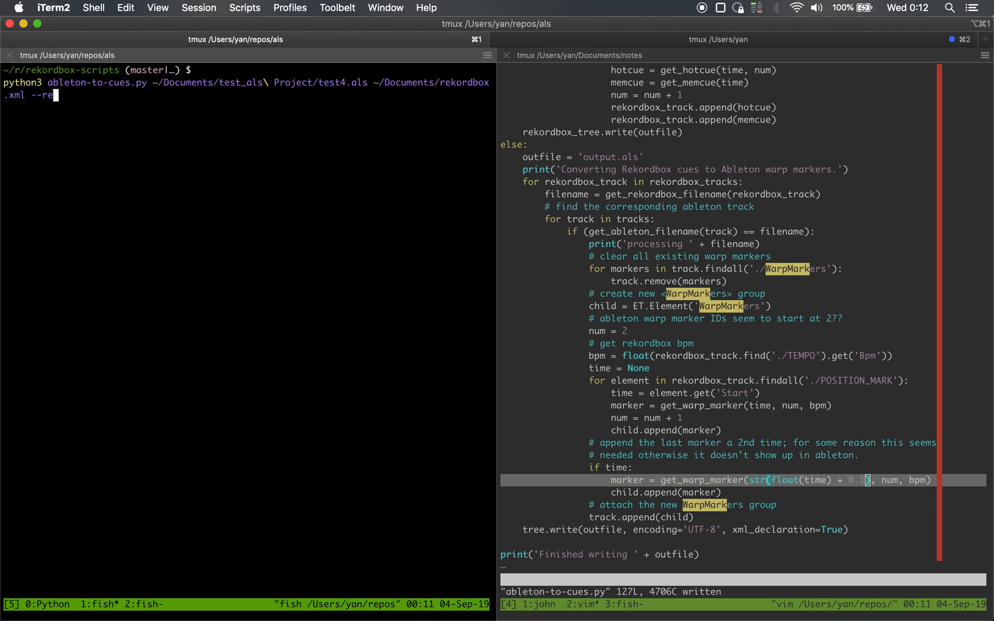
{"action": "type", "text": "verse=true"}
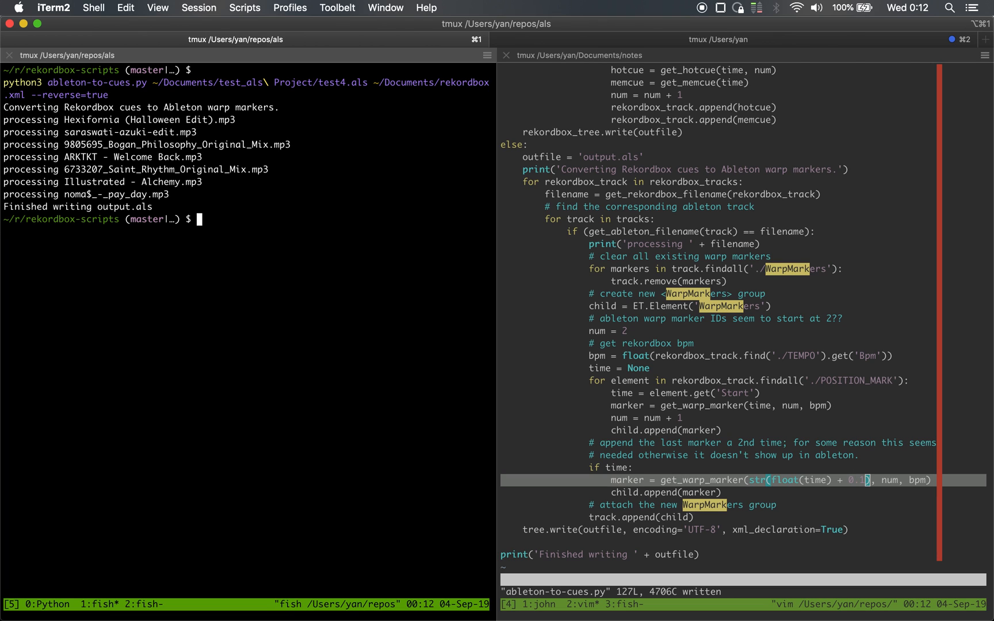
{"action": "mouse_move", "coordinate": [118, 213]}
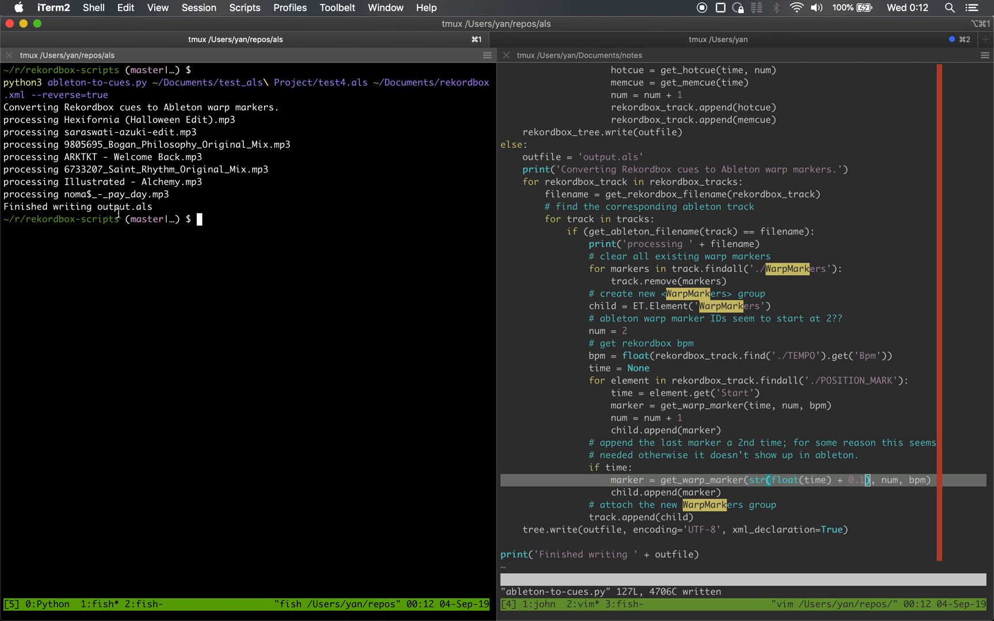
Run 'open output.als' so the generated set loads in Ableton Live.
{"action": "double_click", "coordinate": [78, 207]}
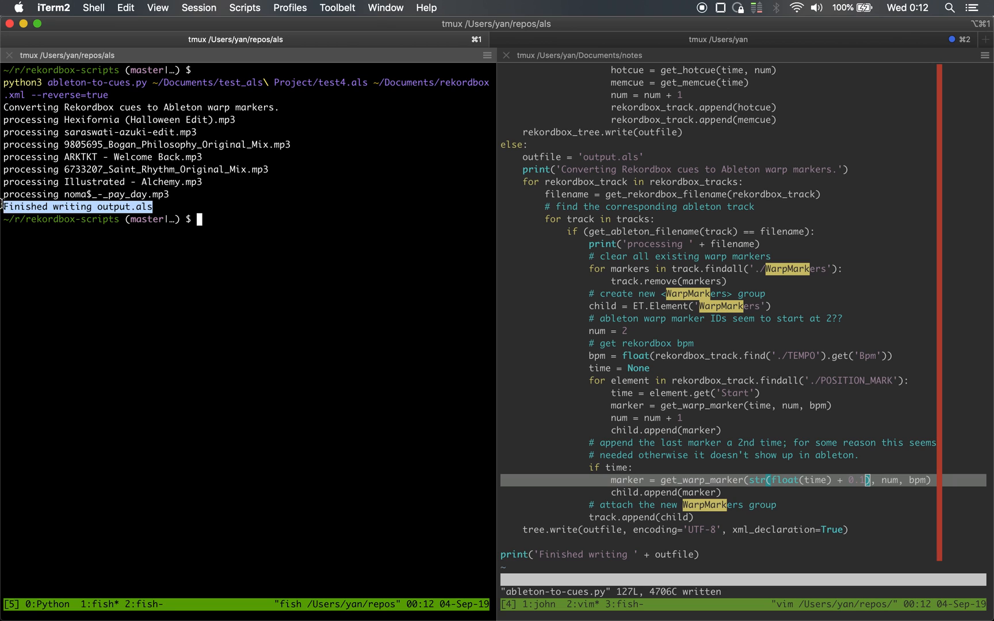
{"action": "double_click", "coordinate": [121, 207]}
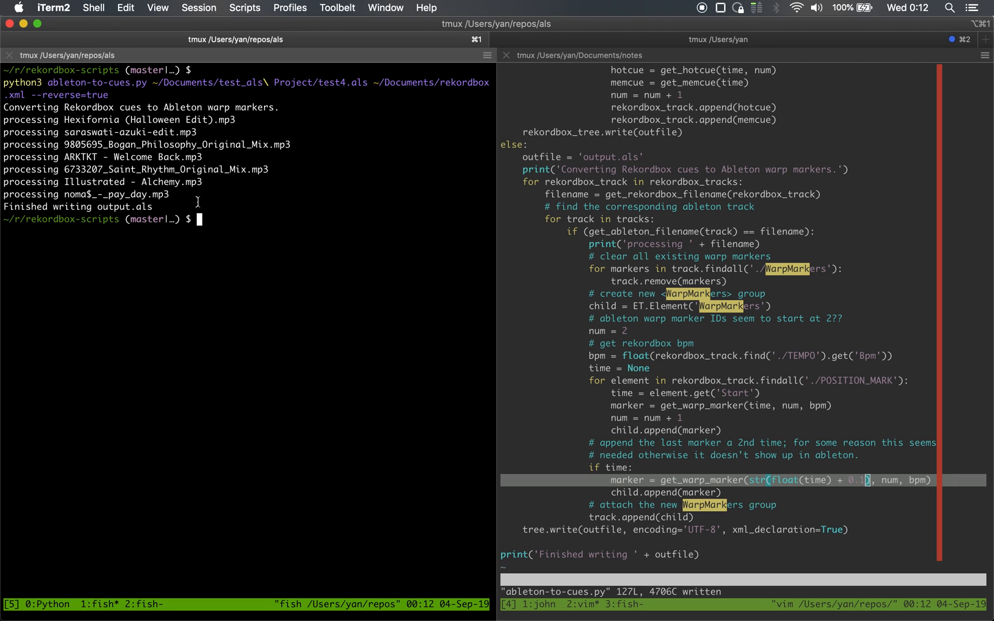
{"action": "type", "text": "open output.als"}
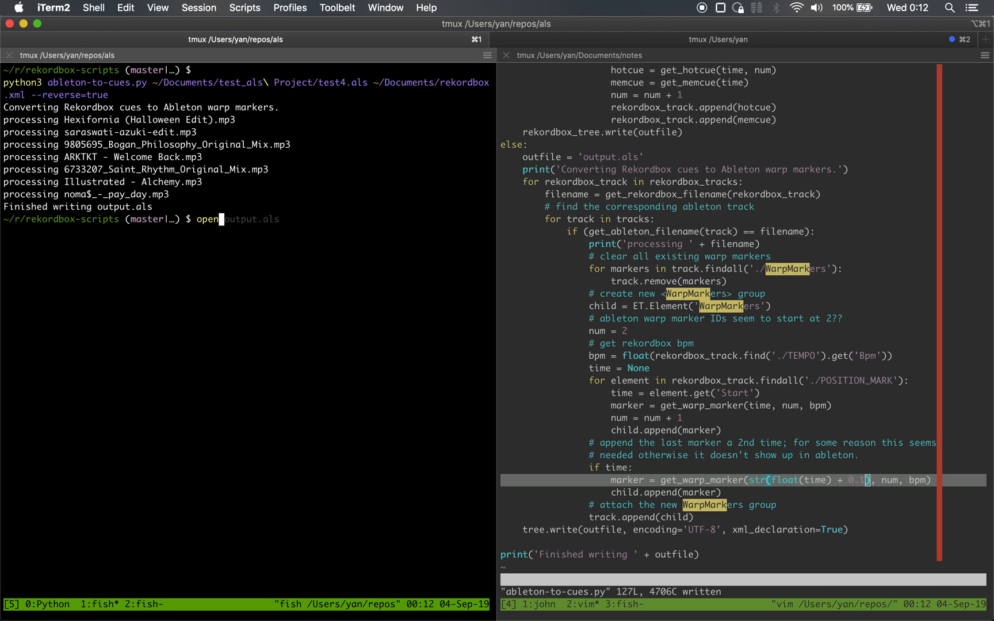
{"action": "key", "text": "Return"}
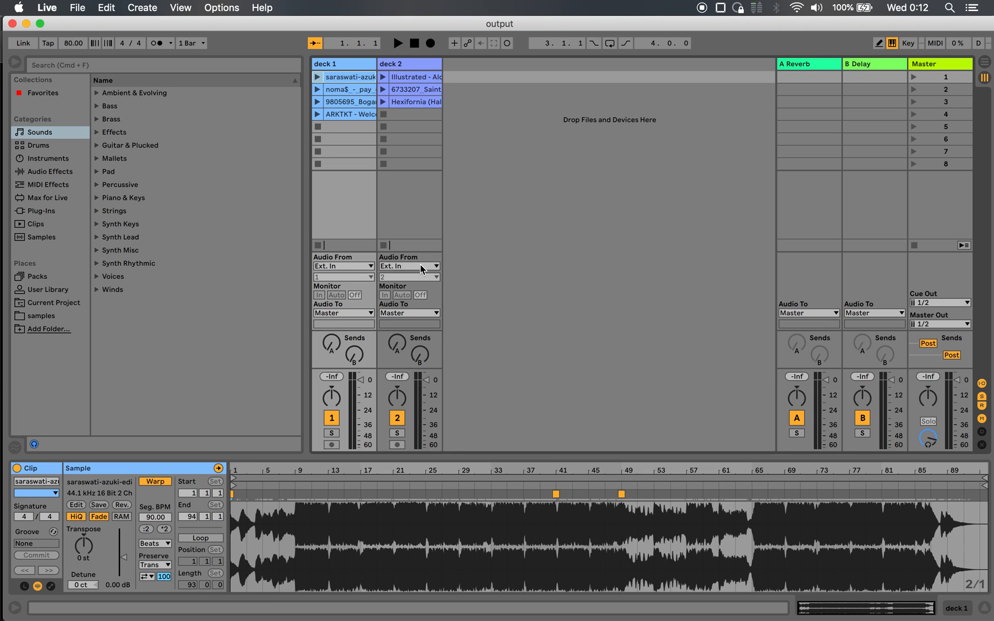
View the Bogan Philosophy and Hexifornia clips to confirm their carried-over warp markers.
{"action": "left_click", "coordinate": [348, 88]}
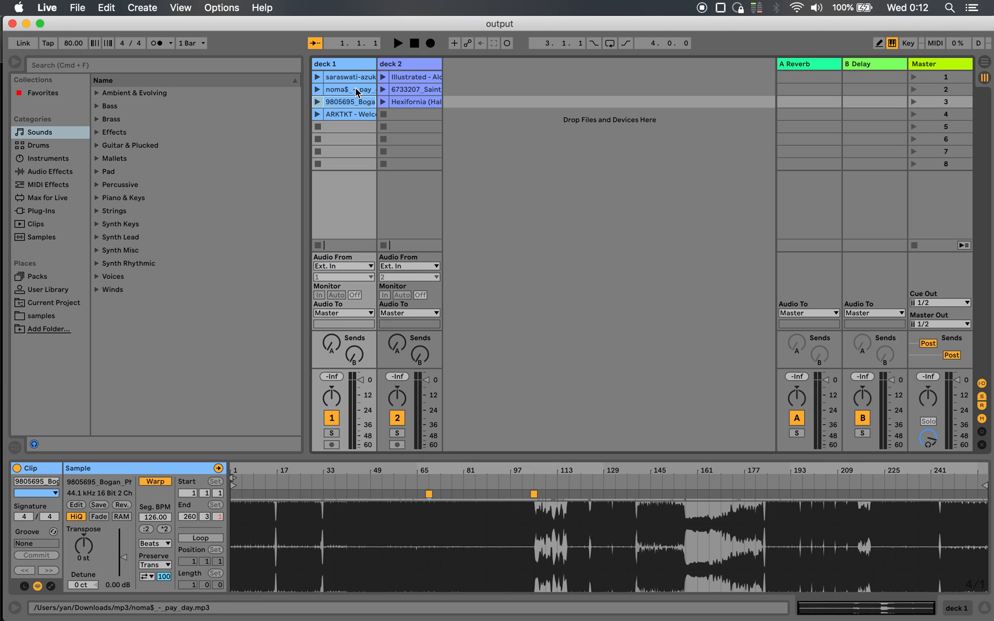
{"action": "left_click", "coordinate": [416, 102]}
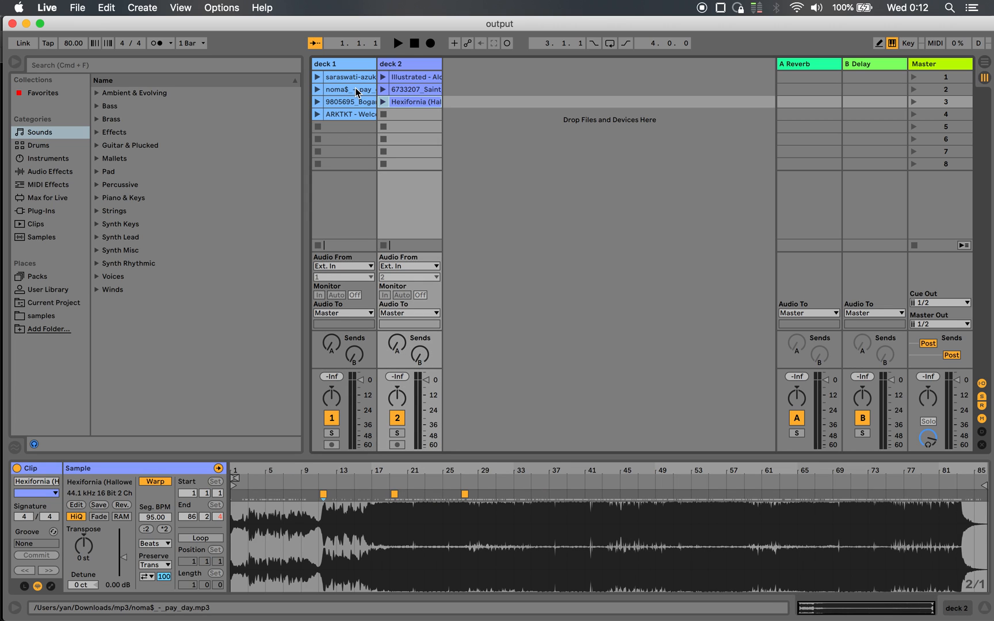
{"action": "mouse_move", "coordinate": [458, 456]}
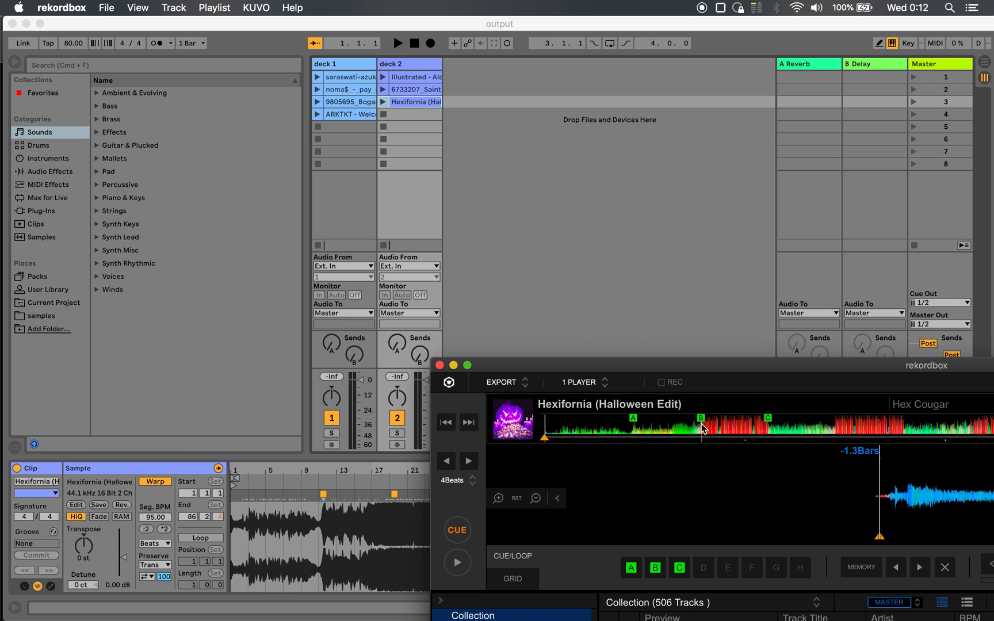
{"action": "mouse_move", "coordinate": [638, 429]}
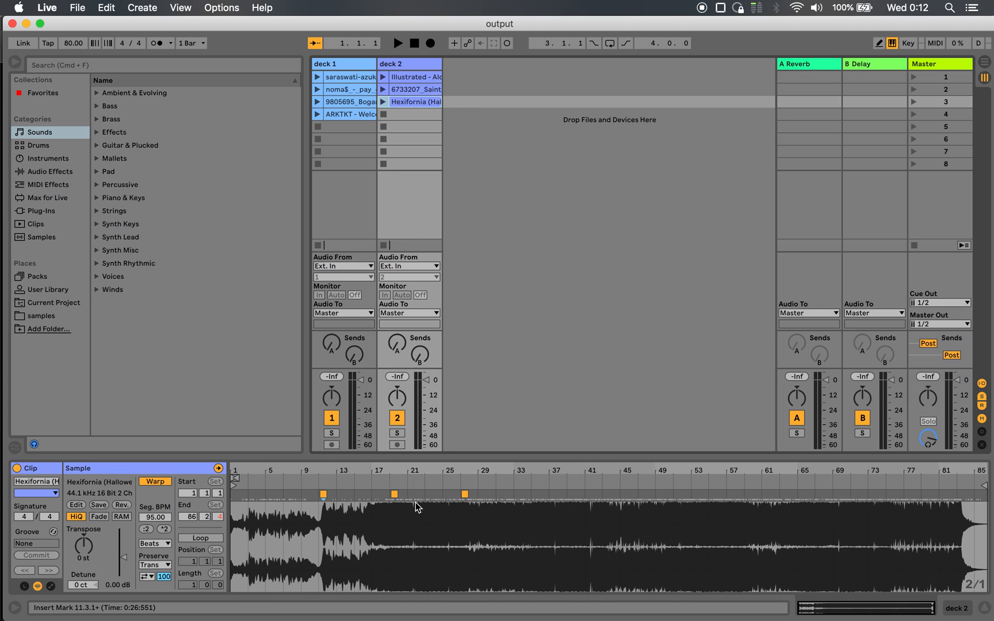
{"action": "mouse_move", "coordinate": [380, 513]}
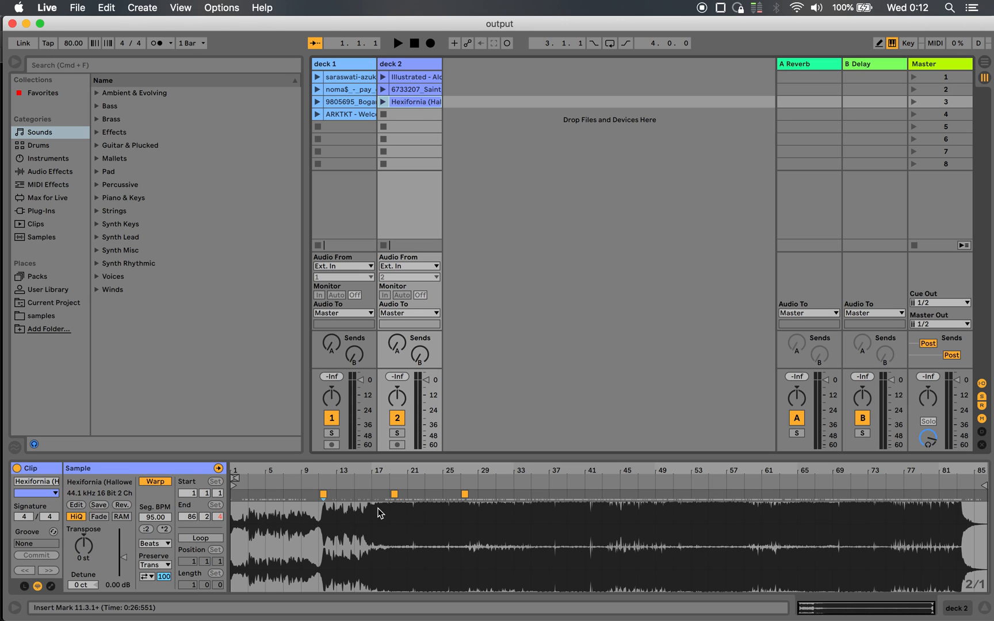
View the ARKTKT - Welcome Back clip in deck 1 with its two warp markers from rekordbox.
{"action": "left_click", "coordinate": [349, 115]}
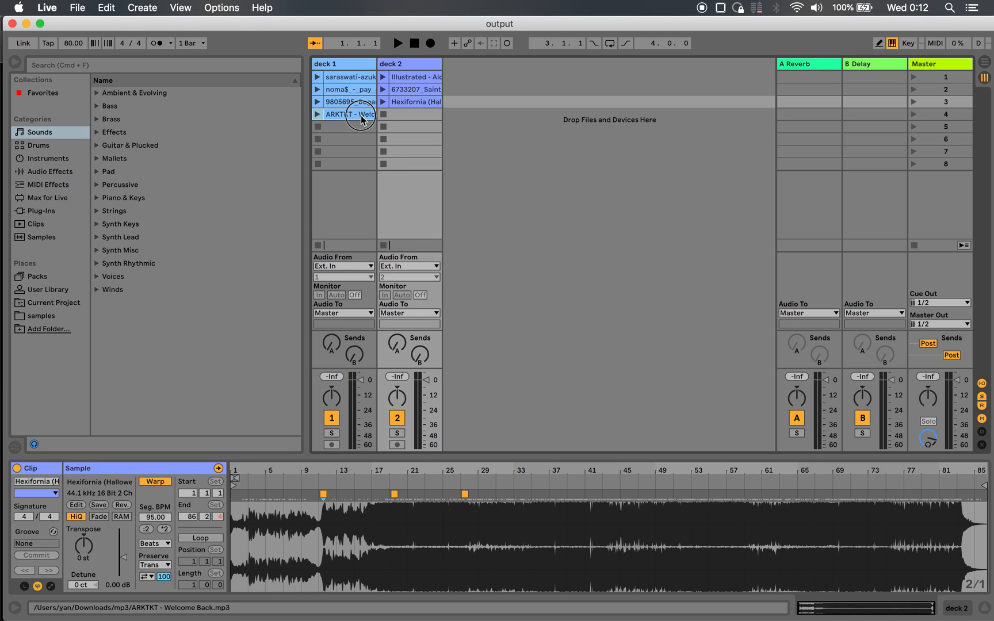
{"action": "left_click", "coordinate": [344, 114]}
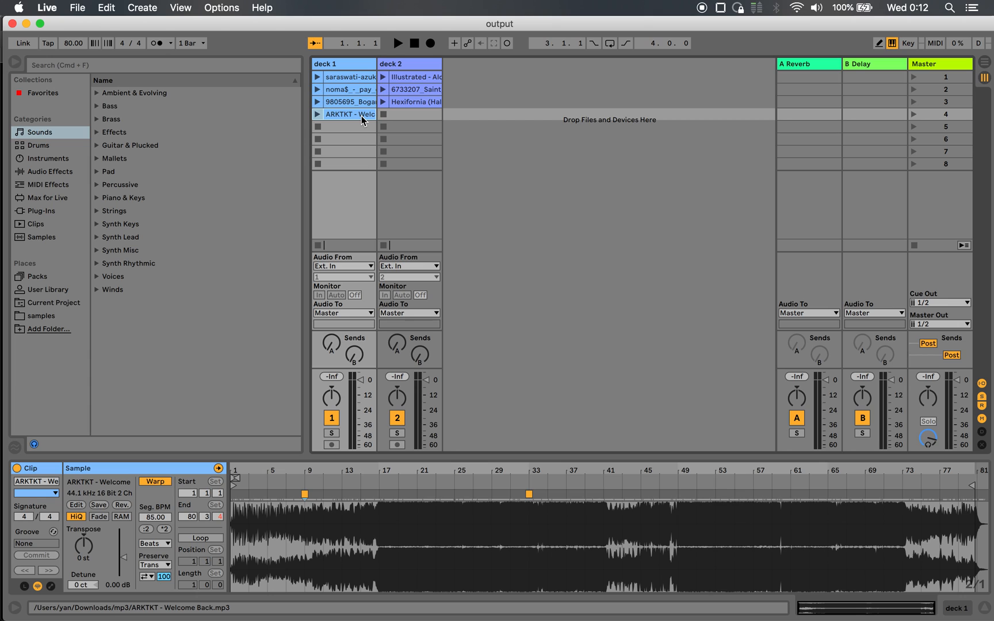
{"action": "left_click", "coordinate": [289, 496]}
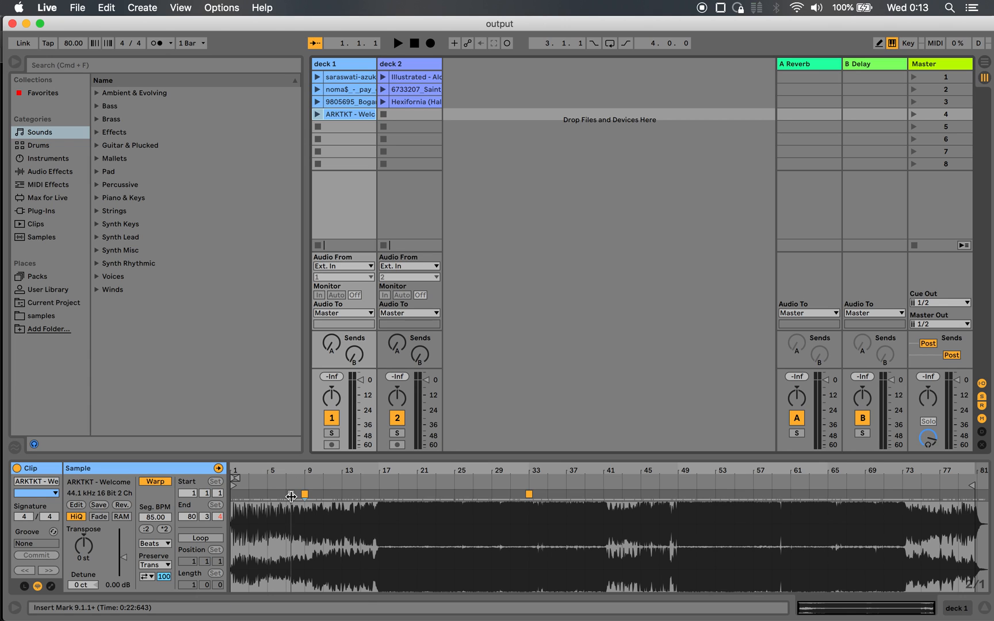
{"action": "mouse_move", "coordinate": [181, 534]}
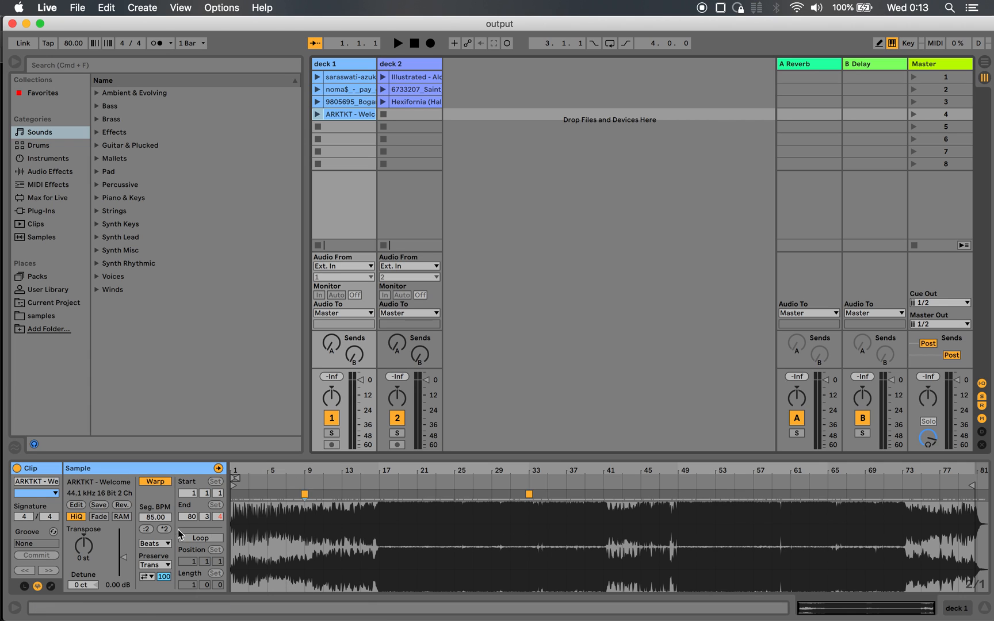